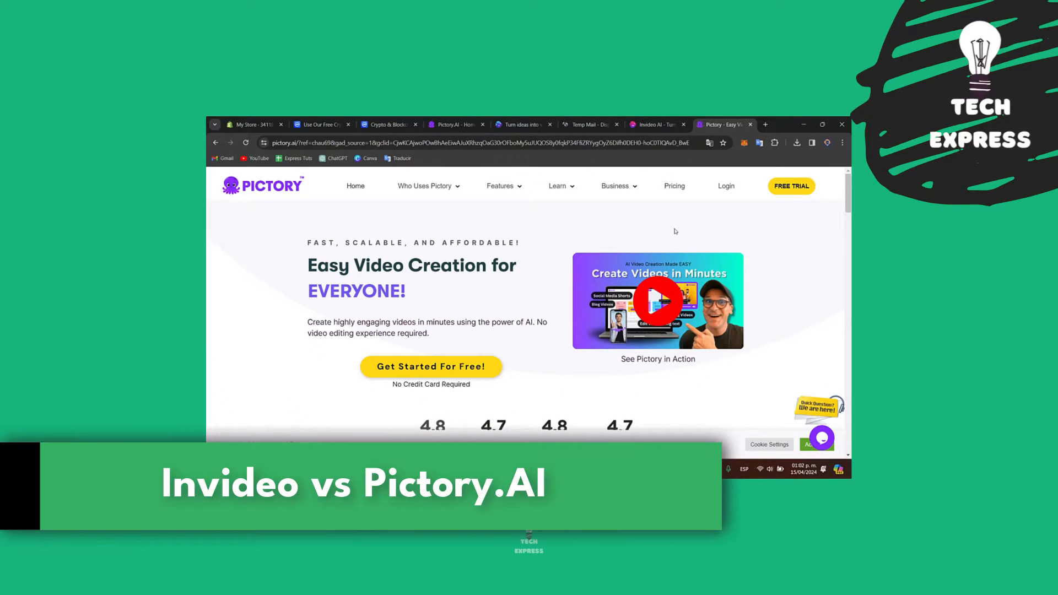
mouse_move(658, 124)
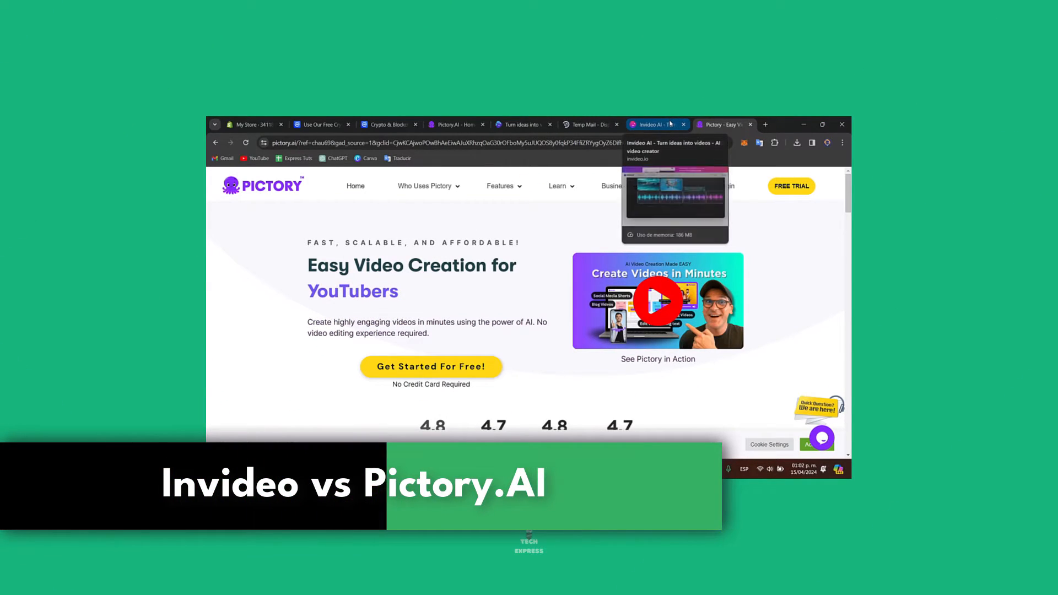
Step: Switch to the invideo AI site, then back to the Pictory tab
click(655, 124)
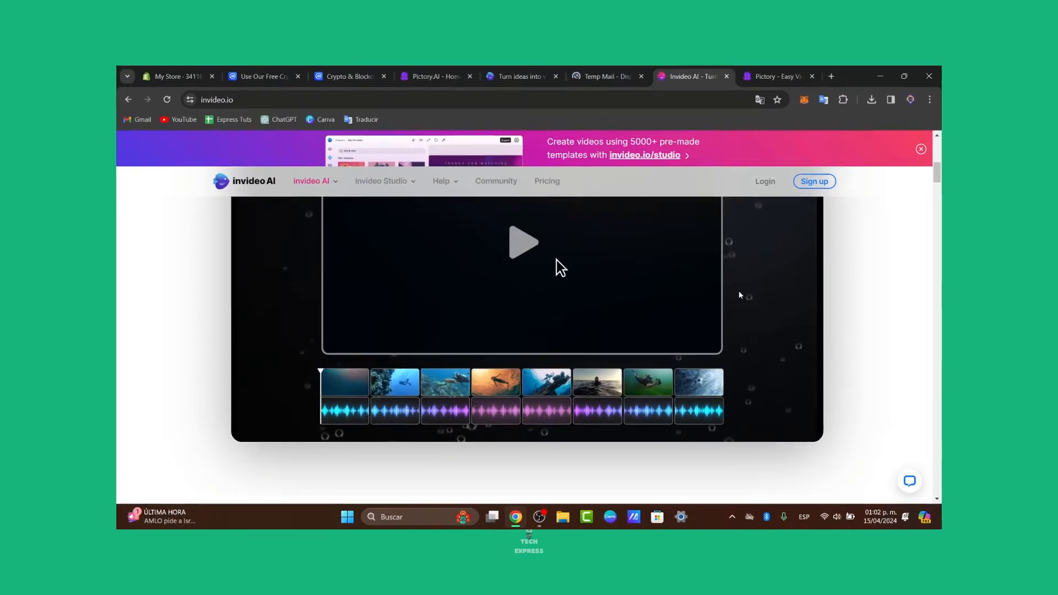
click(881, 76)
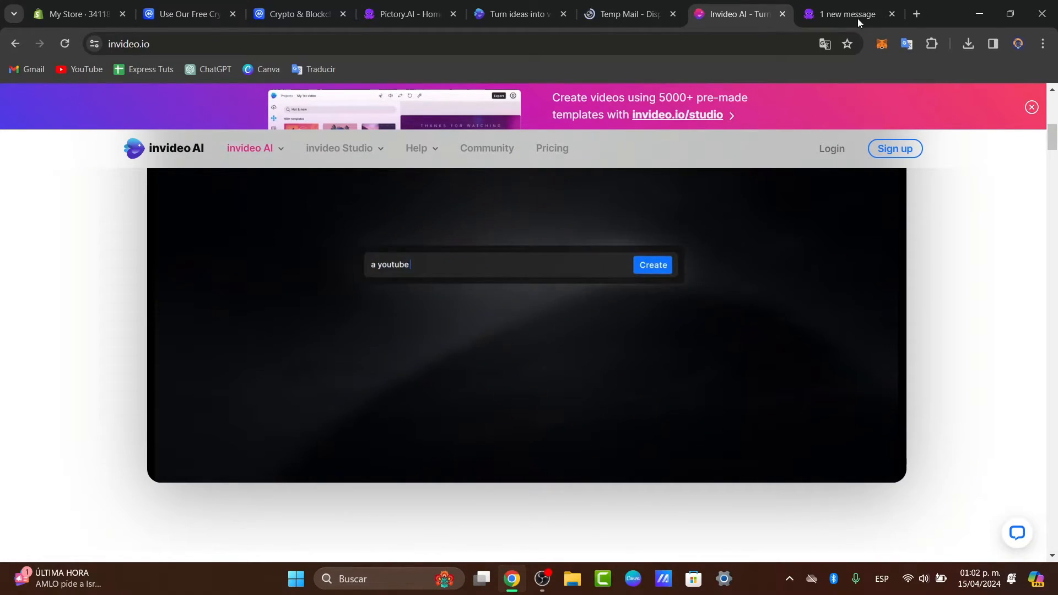
click(849, 13)
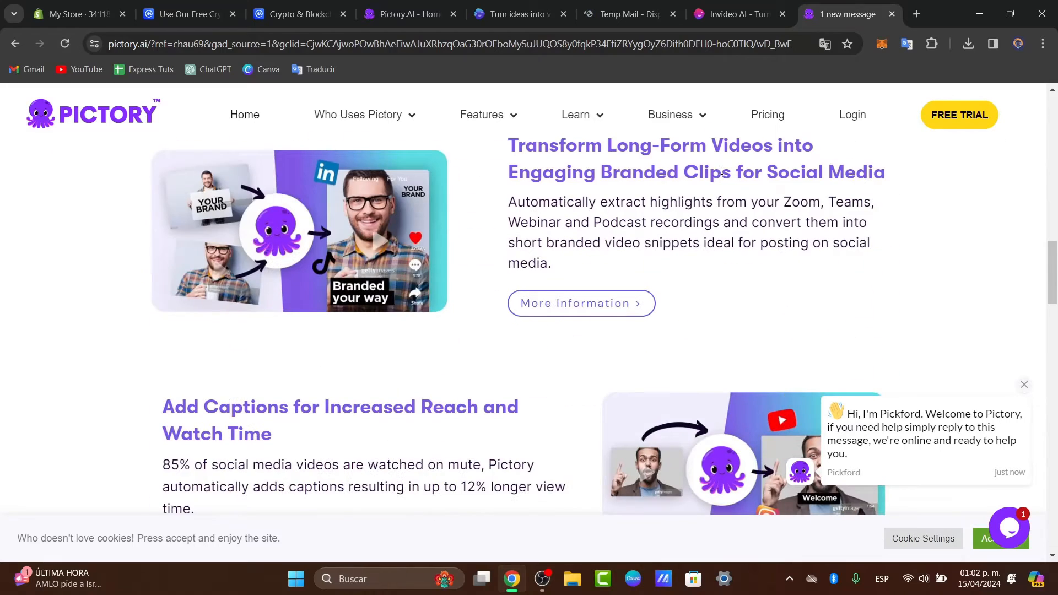
Step: Dismiss Pictory's chat welcome message and return to invideo AI's playing demo
click(1024, 384)
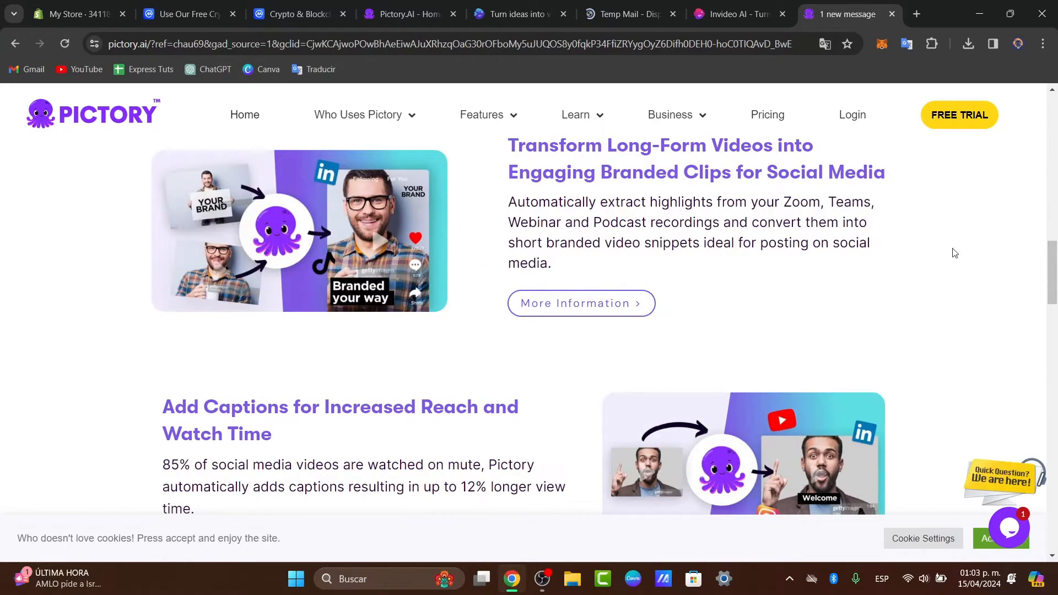
click(736, 13)
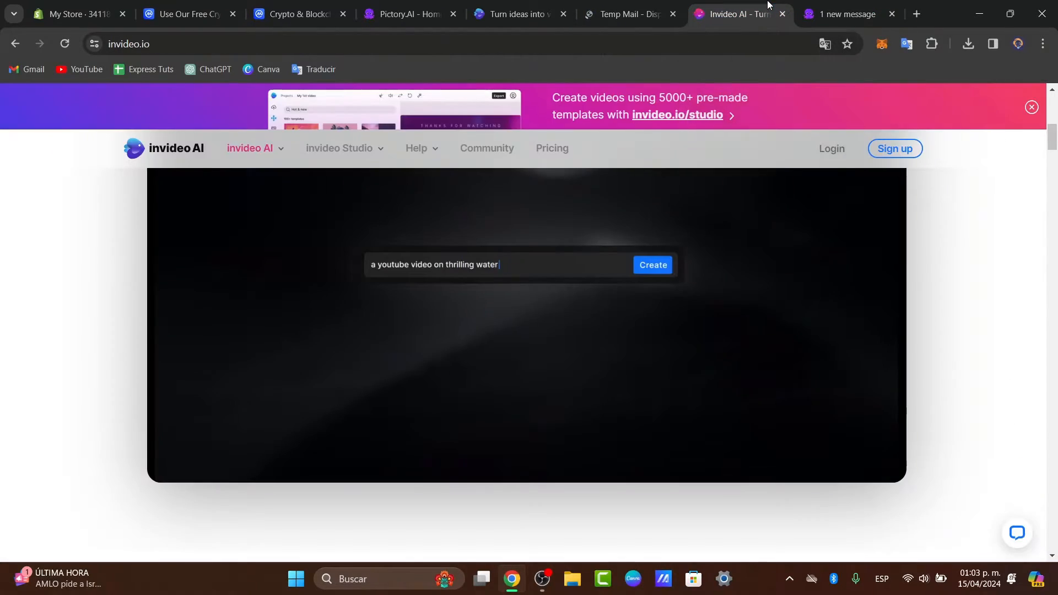
text(sport adventures with locations)
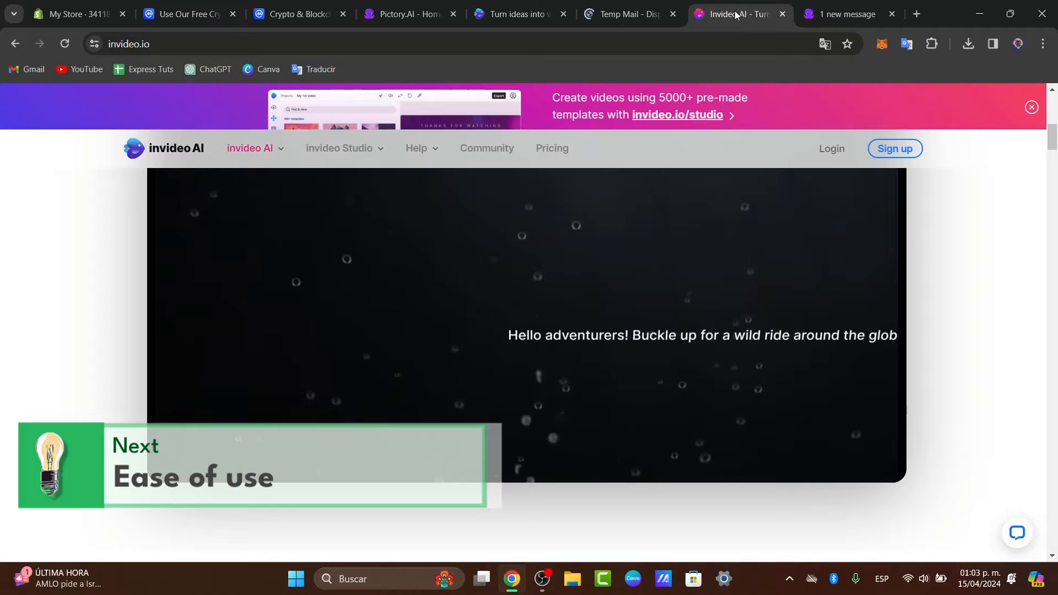
Step: Scroll the invideo homepage and start 'Generate a video' to reach the empty prompt box
scroll(down, 3)
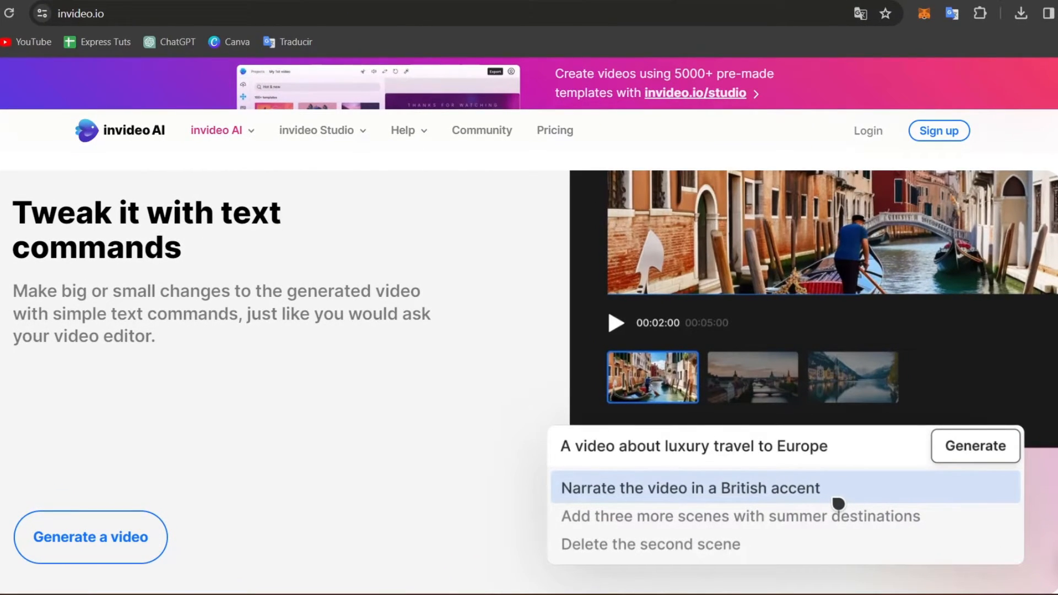
click(89, 538)
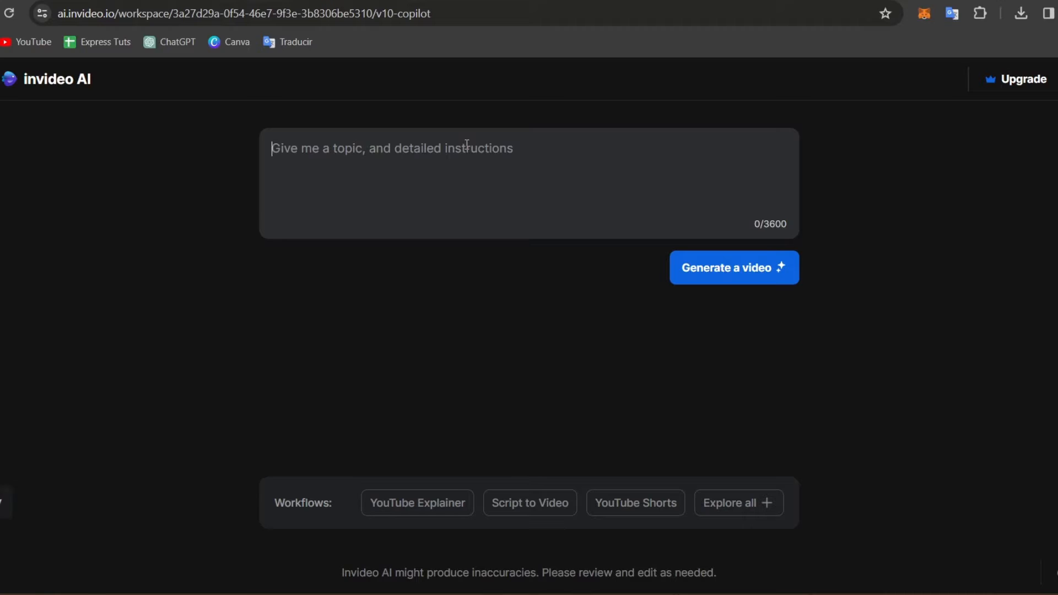
Step: Enter 'youtube explainer video about the importance of recycling. and how it affects to the ocean life.'
text(youtube)
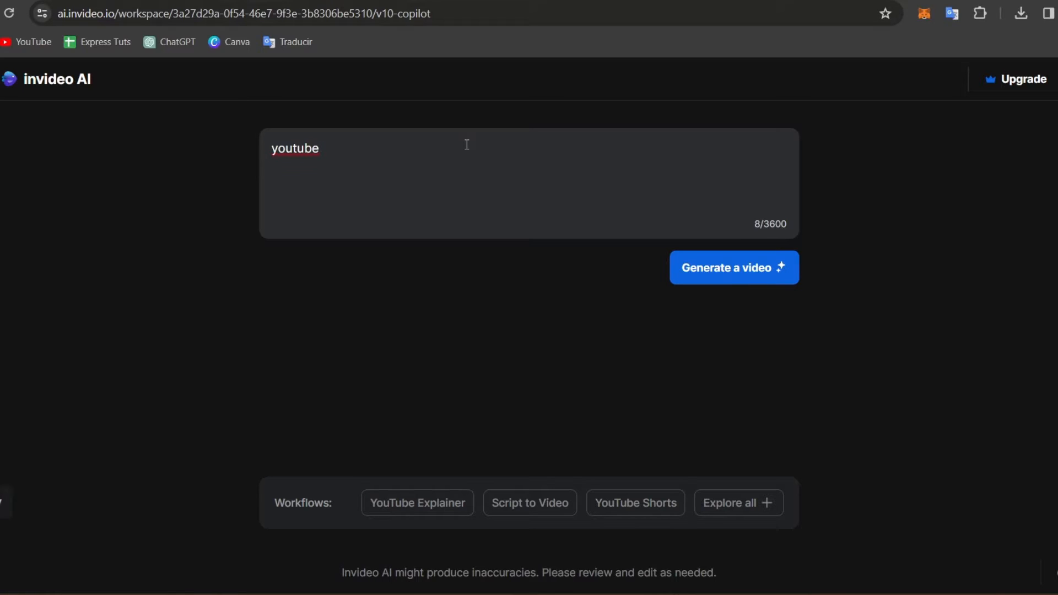
text(explainer video about the importance of recycling.)
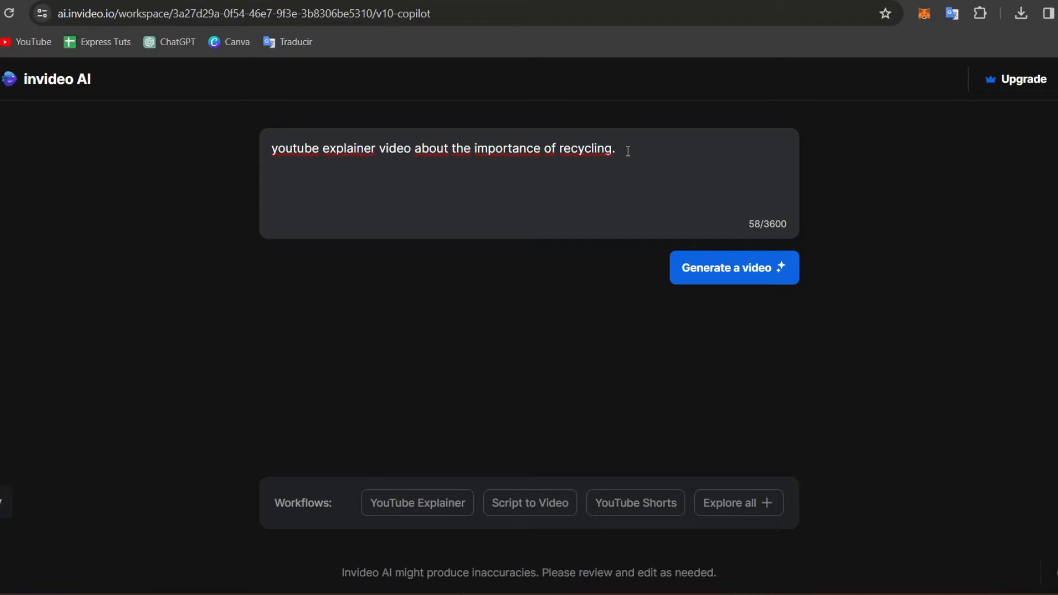
text(and how it affects to the ocean life.)
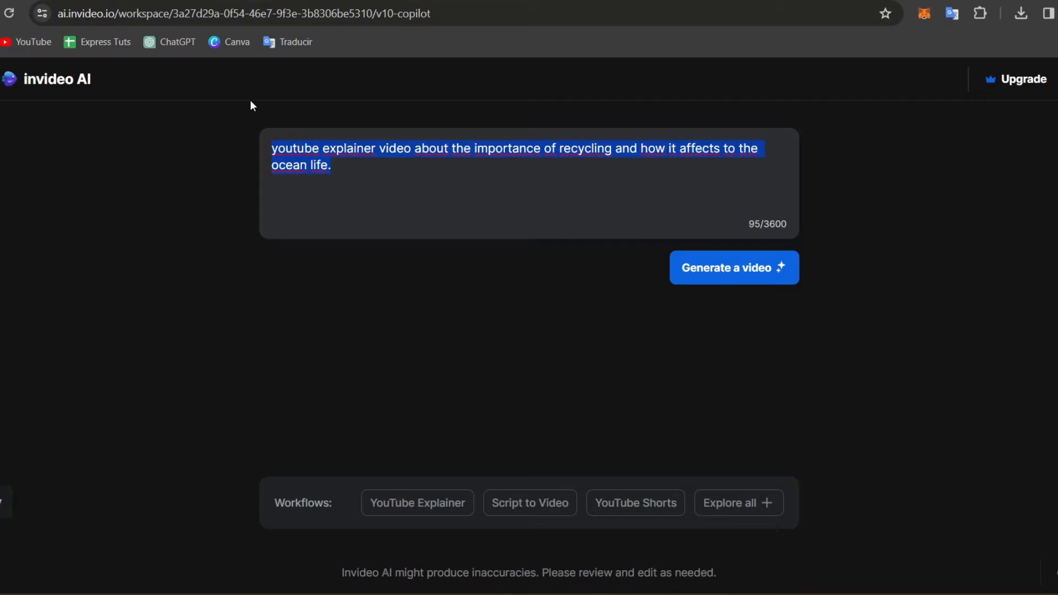
click(733, 268)
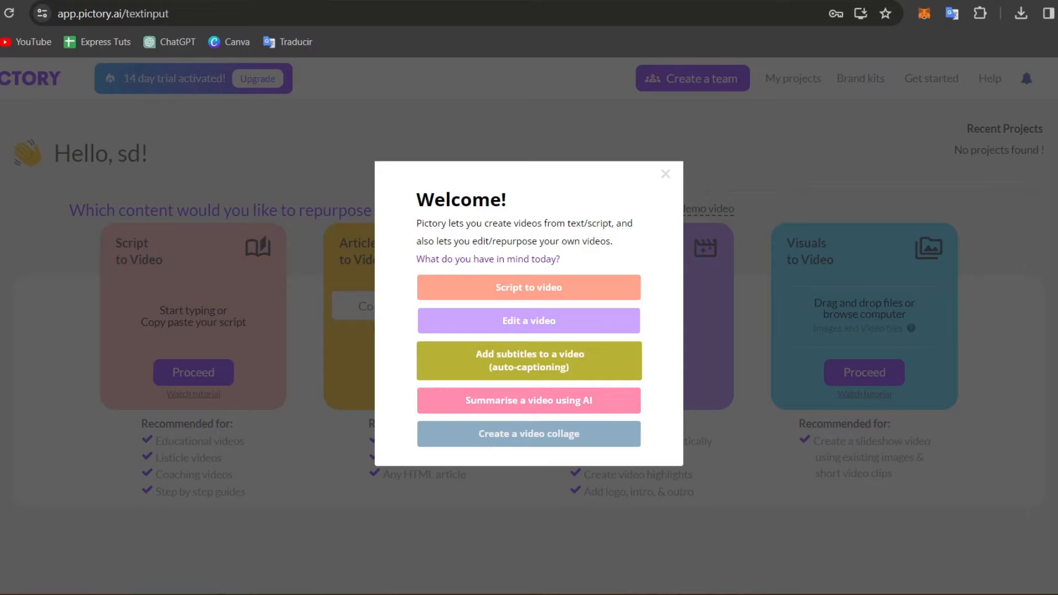
mouse_move(608, 360)
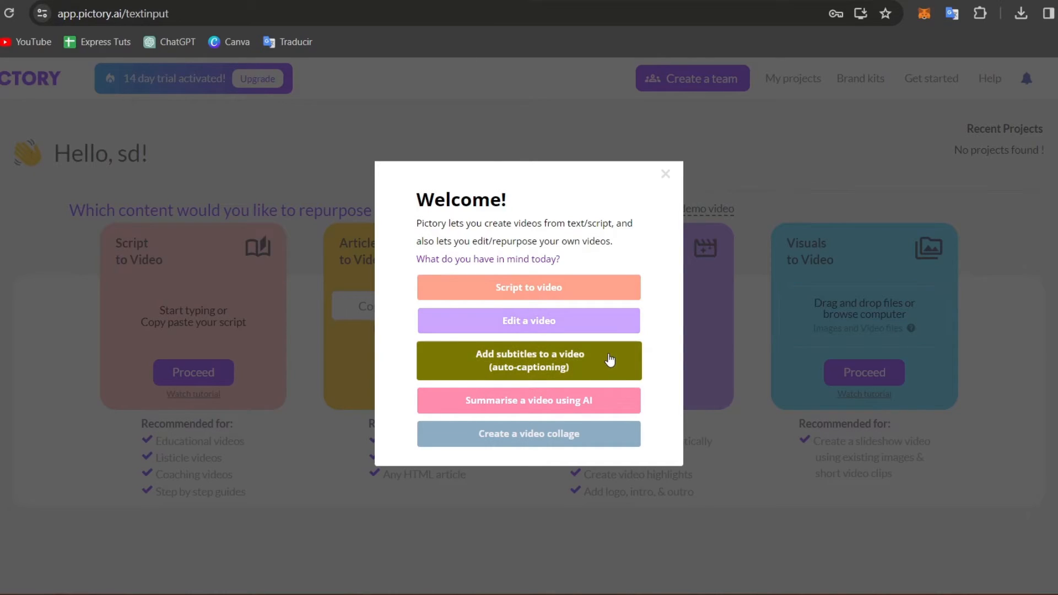
mouse_move(592, 440)
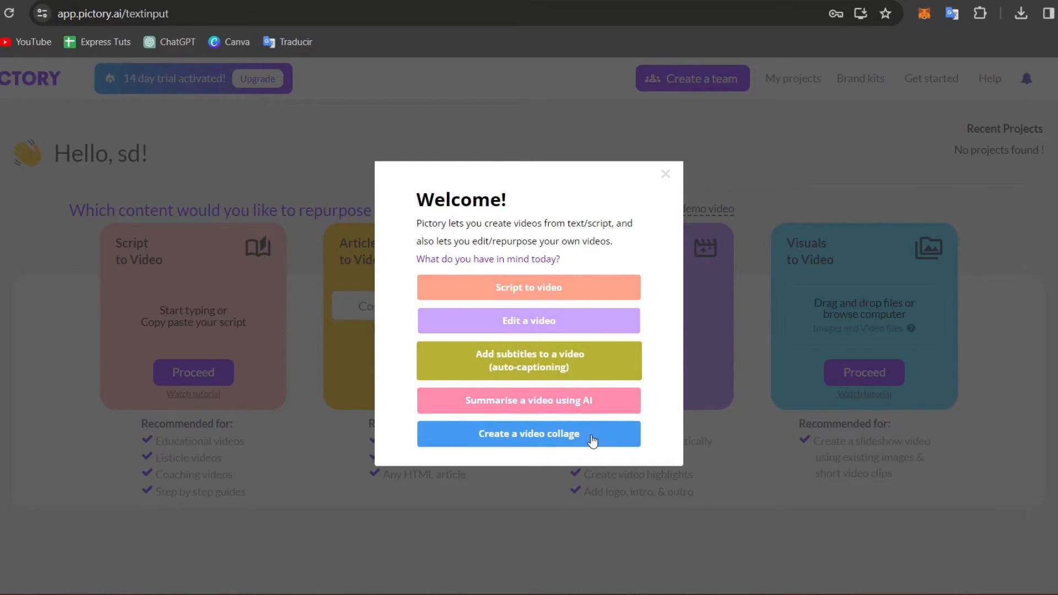
Step: Close the Welcome dialog to reveal Script, Article, Edit Video and Visuals cards
click(665, 174)
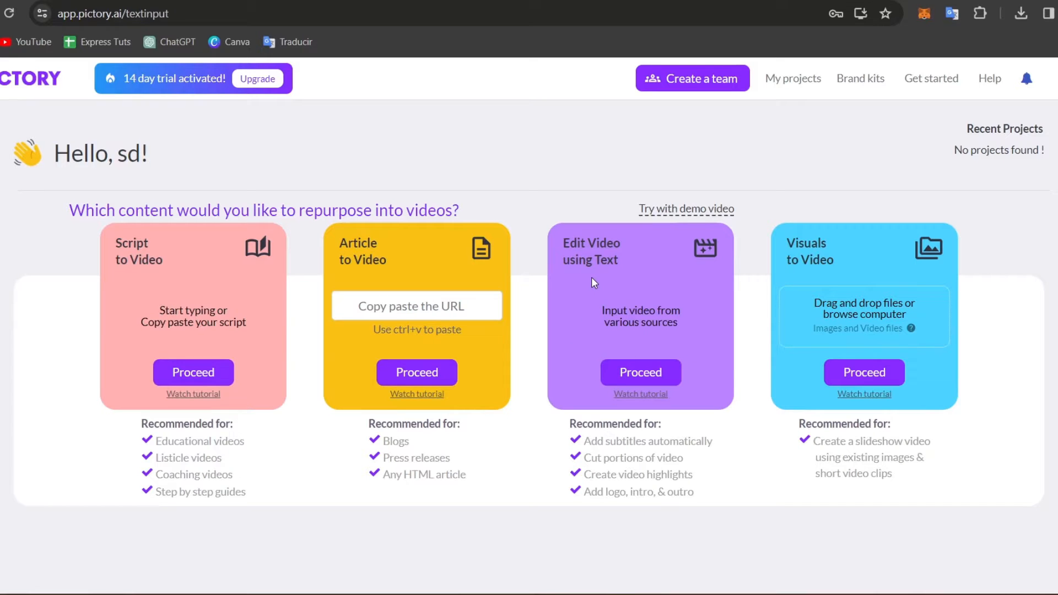
mouse_move(167, 267)
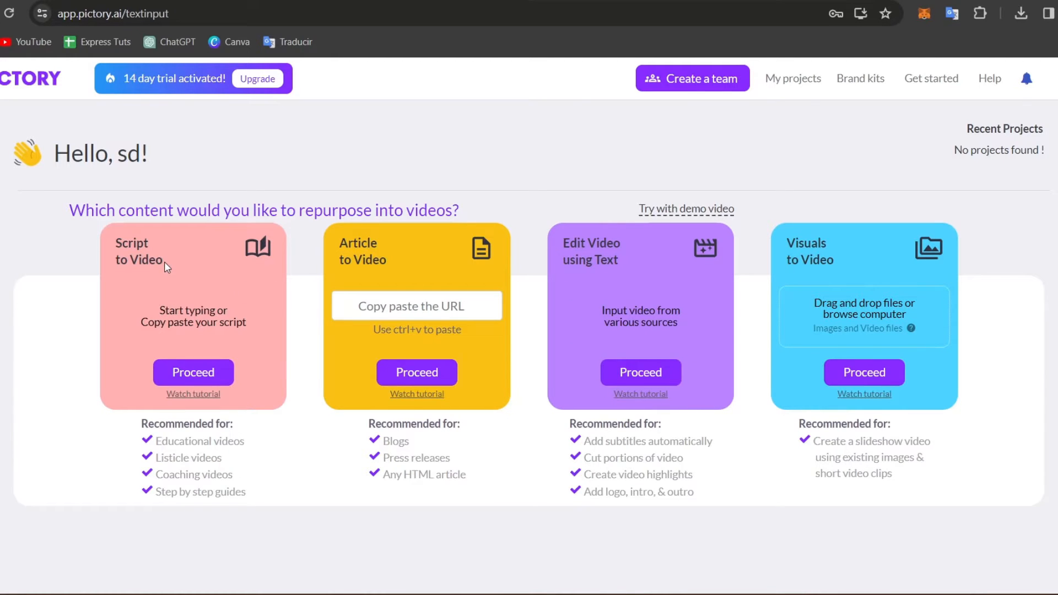
mouse_move(263, 384)
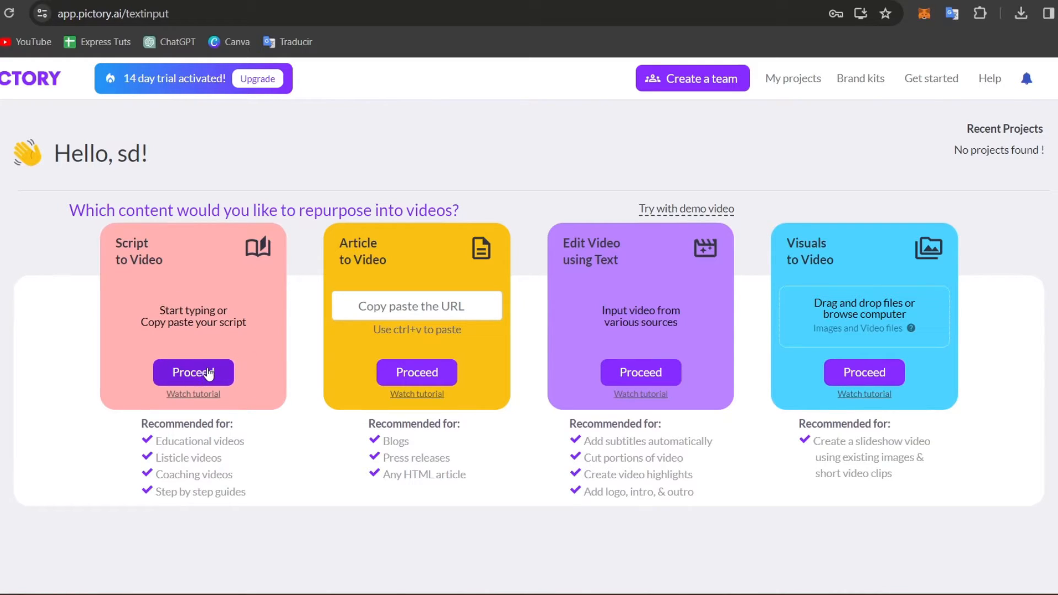
mouse_move(208, 295)
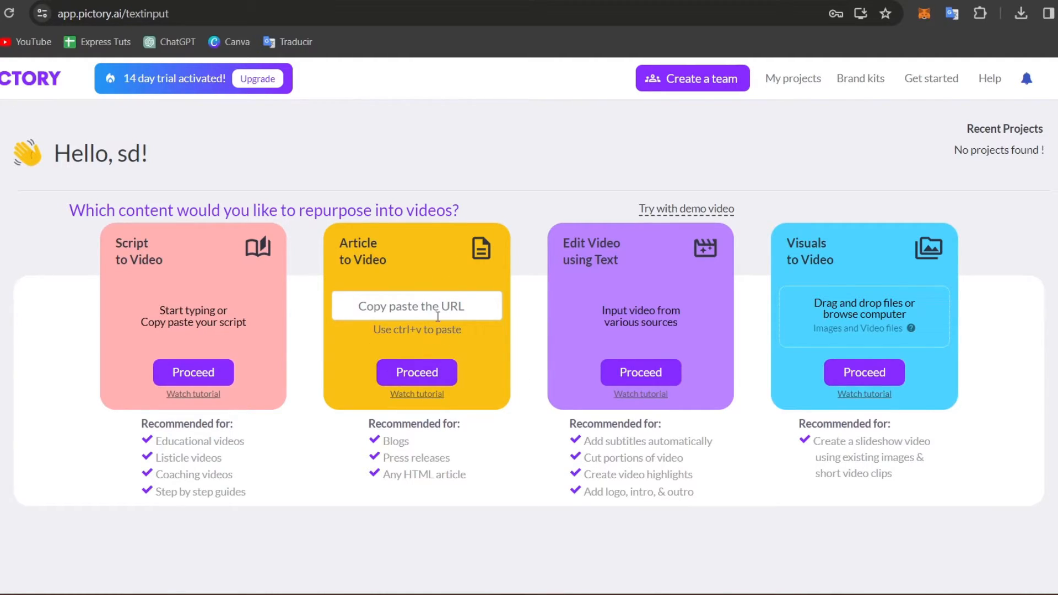
mouse_move(716, 378)
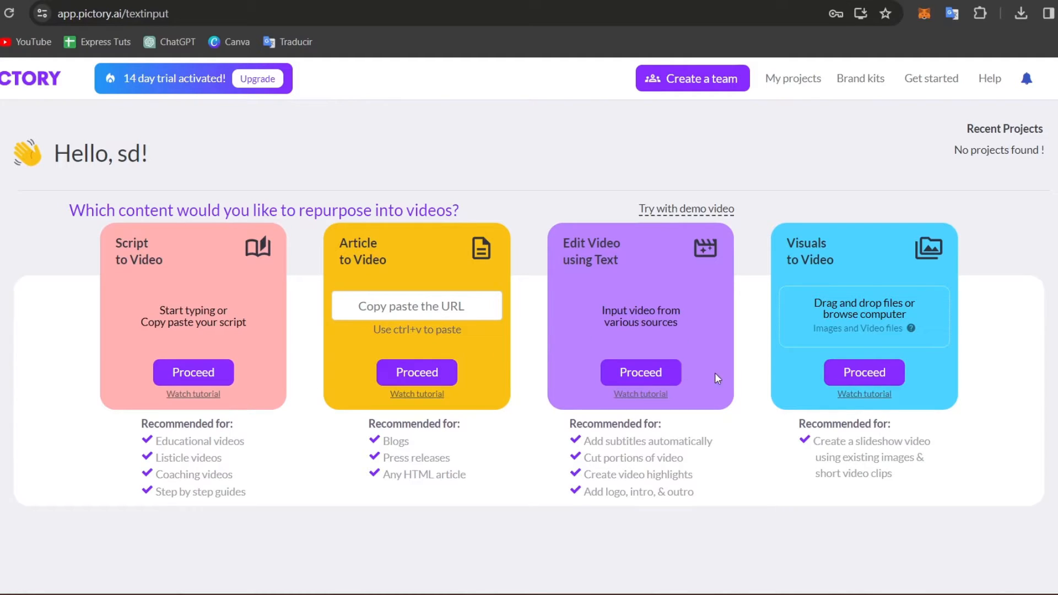
mouse_move(633, 337)
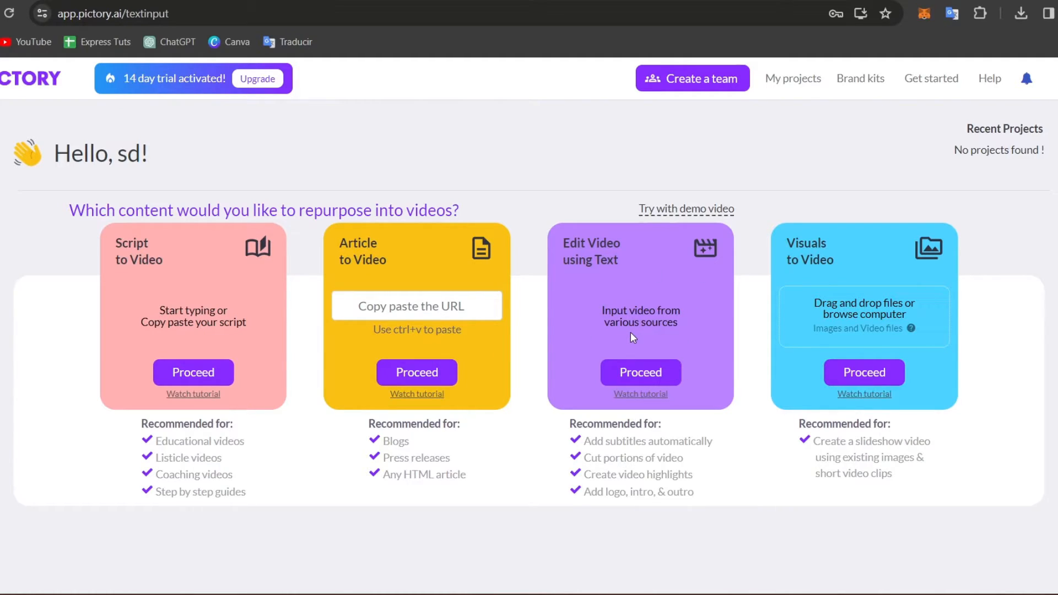
mouse_move(836, 263)
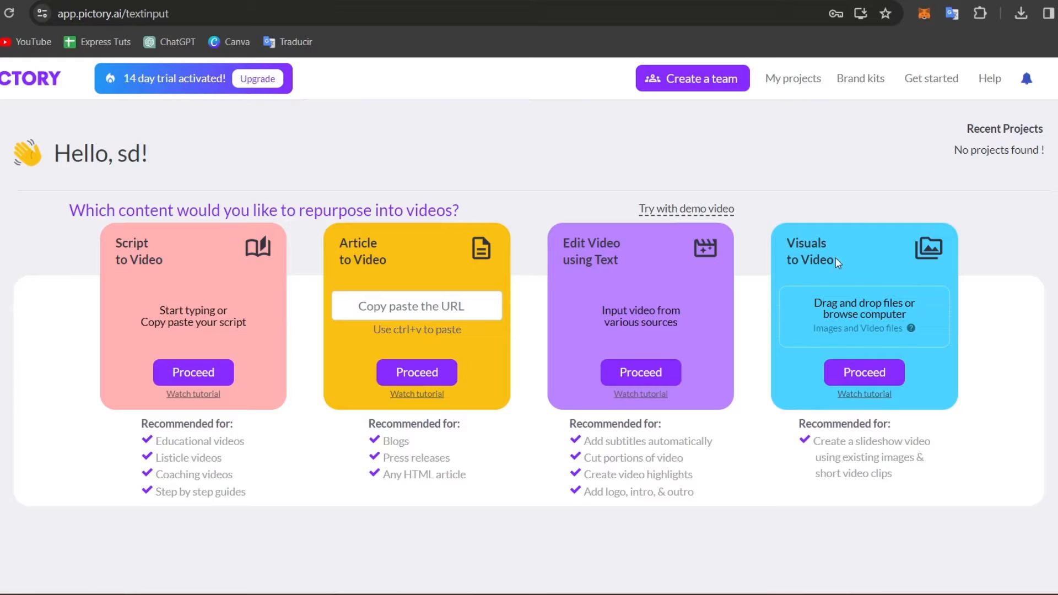
mouse_move(842, 358)
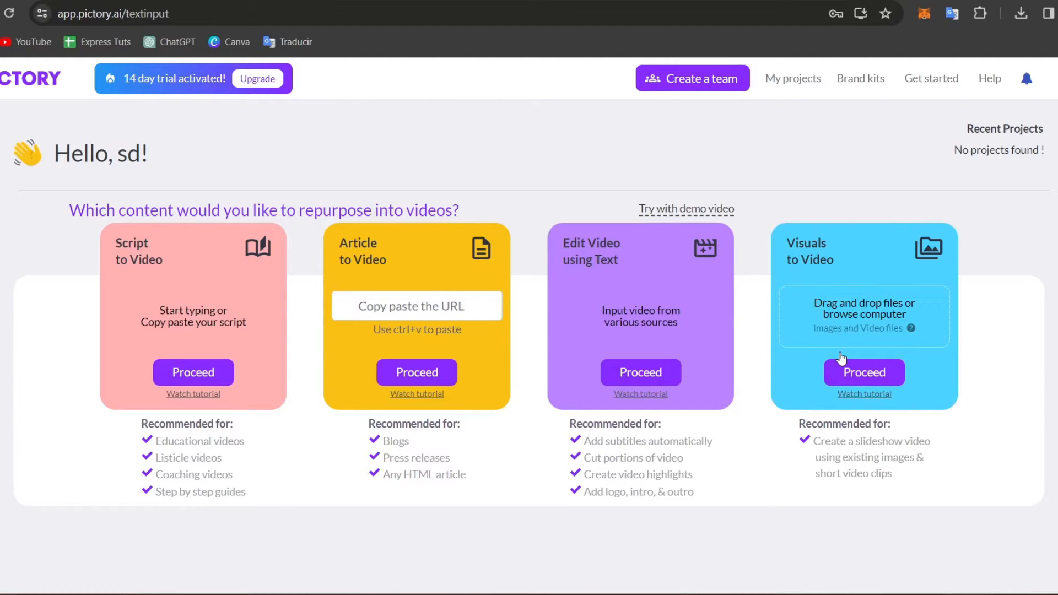
mouse_move(795, 12)
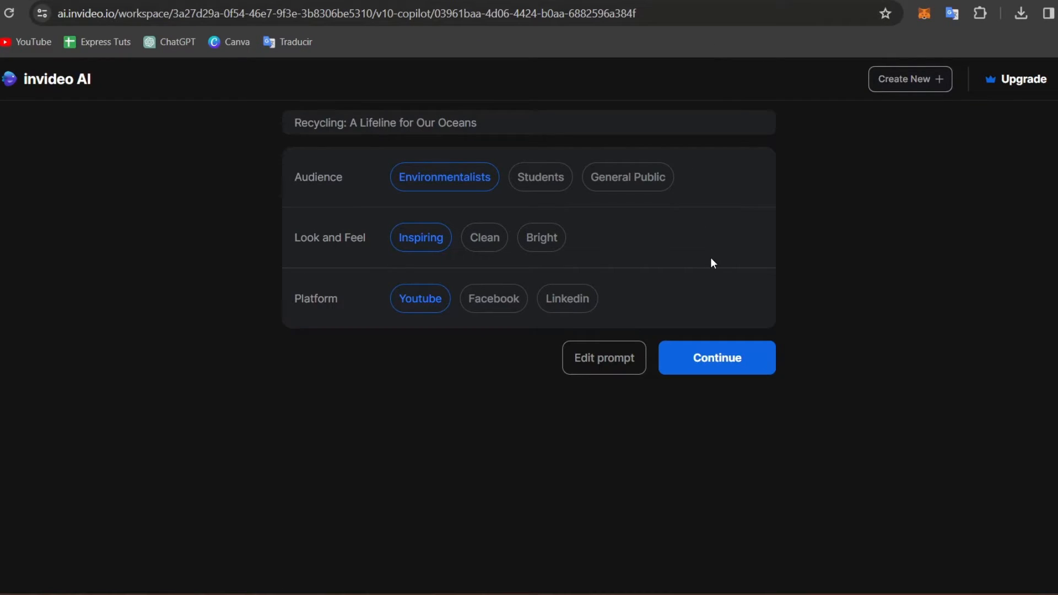
mouse_move(698, 264)
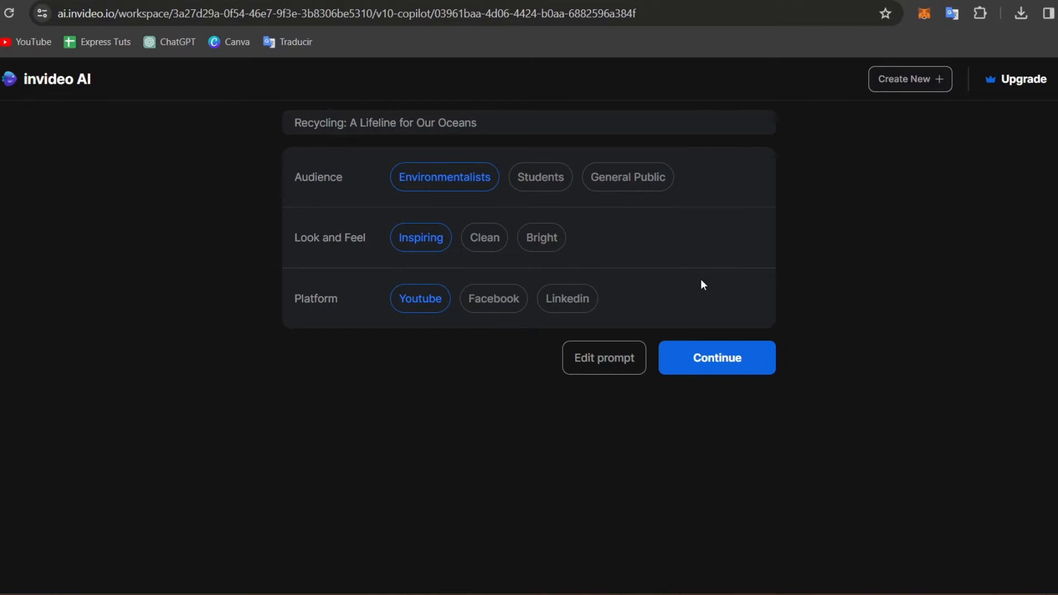
mouse_move(352, 190)
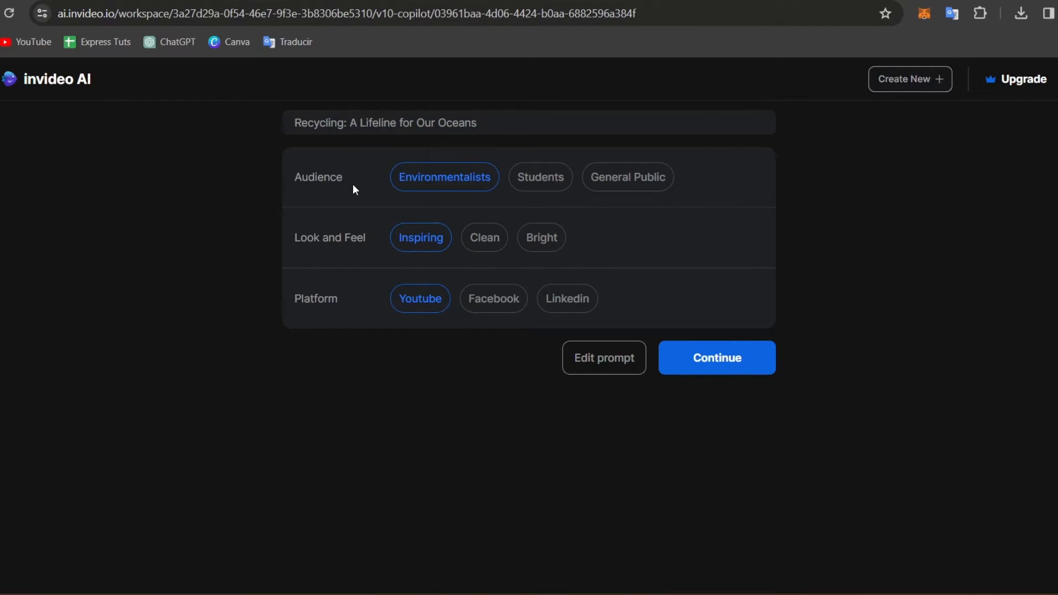
Step: Set the 'Recycling: A Lifeline for Our Oceans' brief's audience to General Public
click(627, 177)
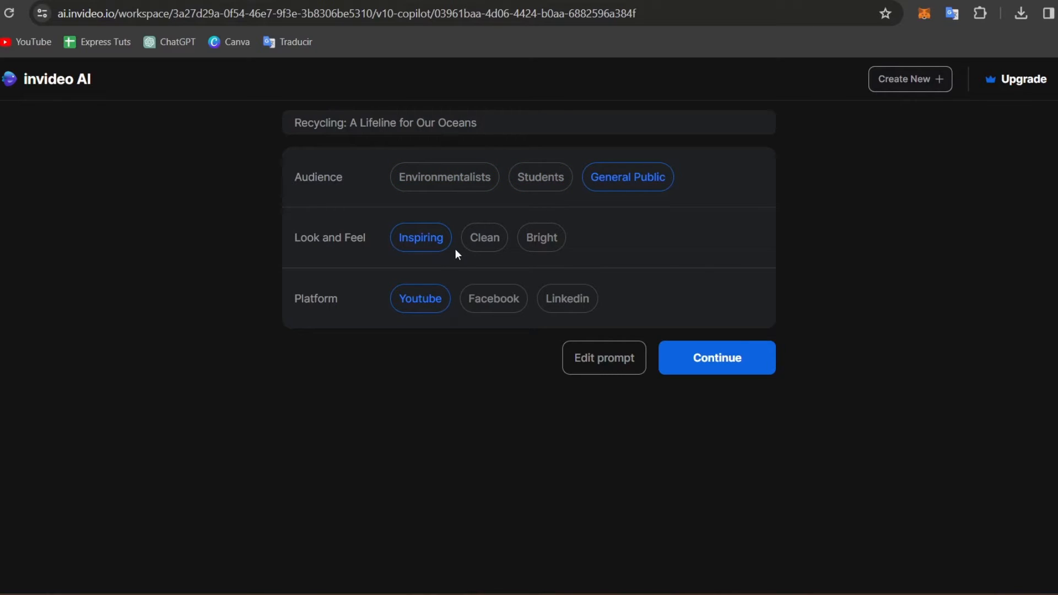
click(716, 357)
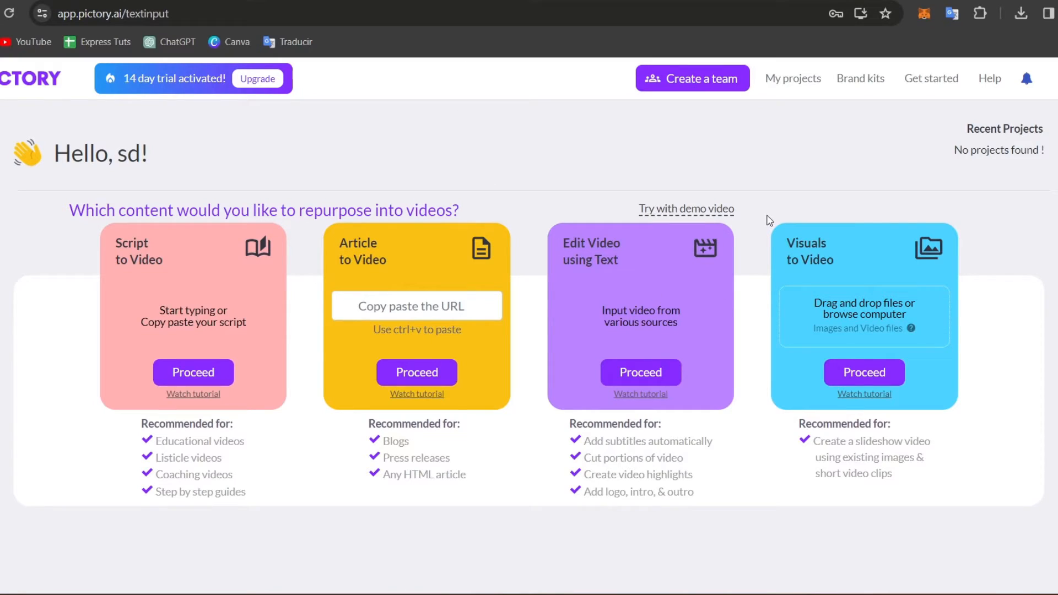
mouse_move(730, 251)
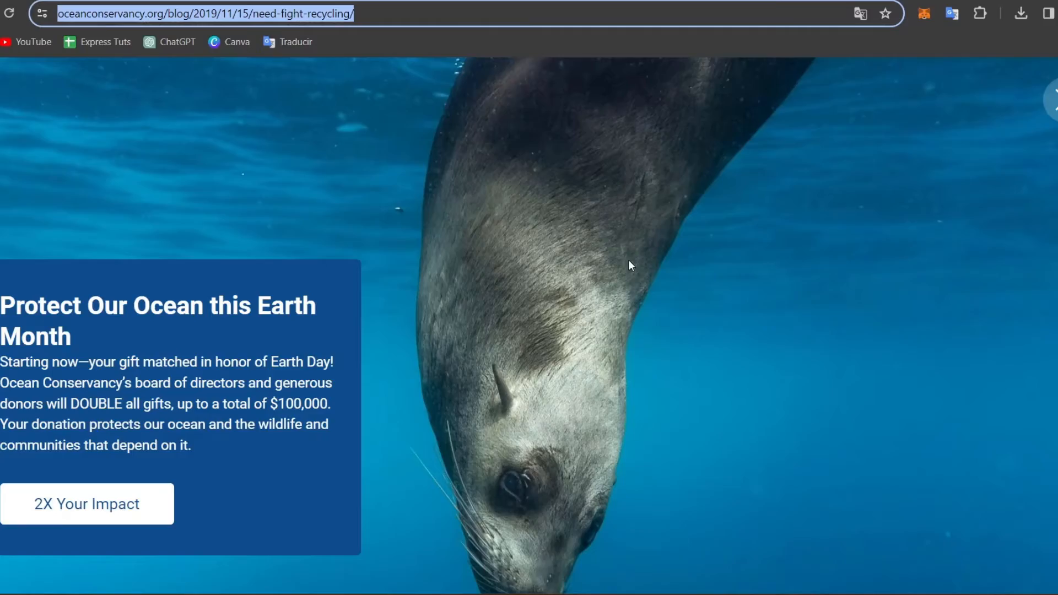
Step: Scroll through the Ocean Conservancy article 'Why We (Still) Need Recycling'
scroll(down, 3)
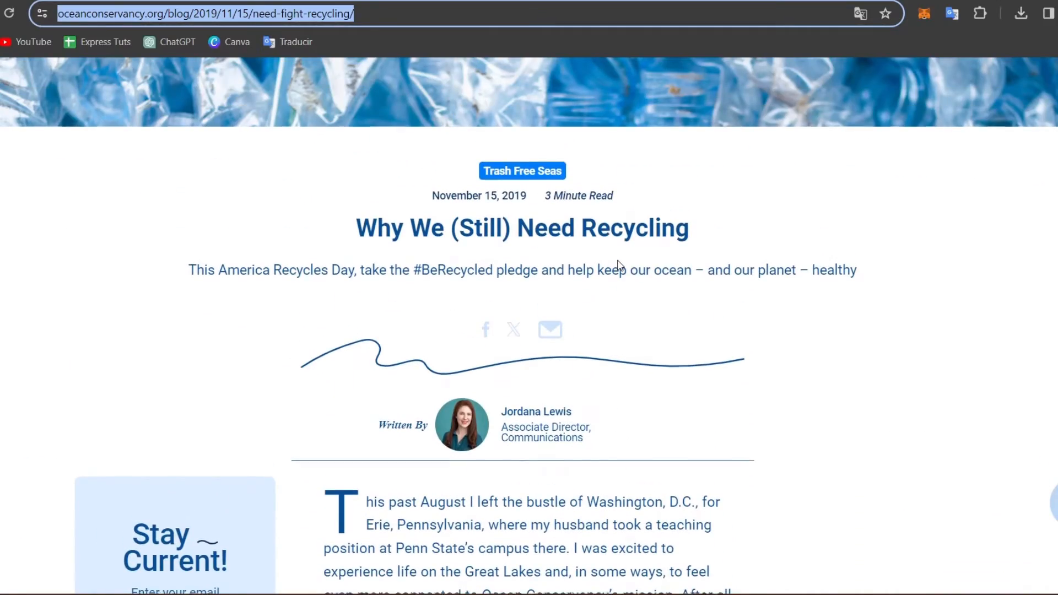
scroll(down, 3)
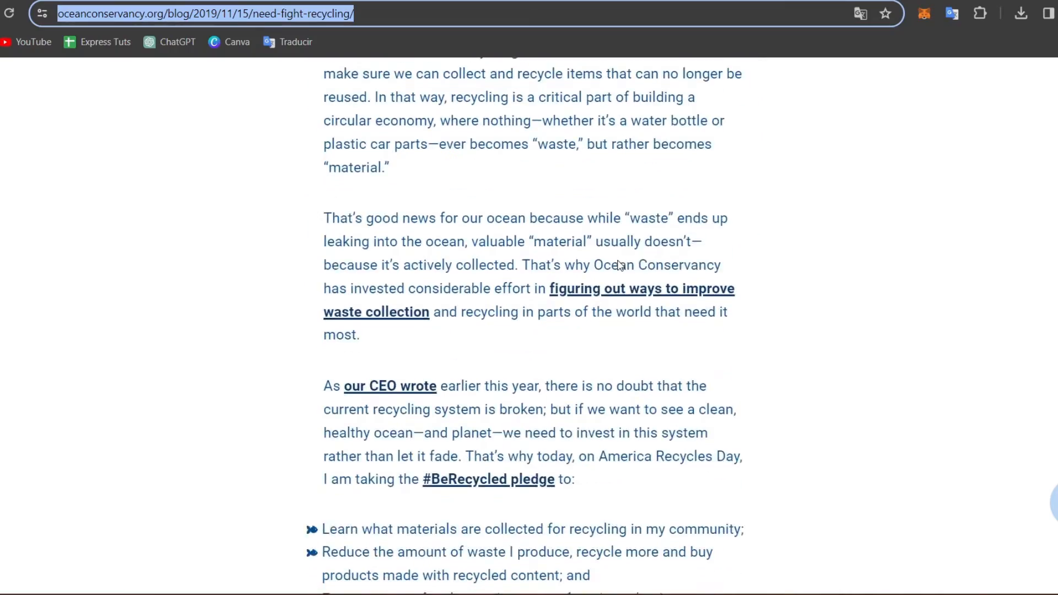
scroll(up, 3)
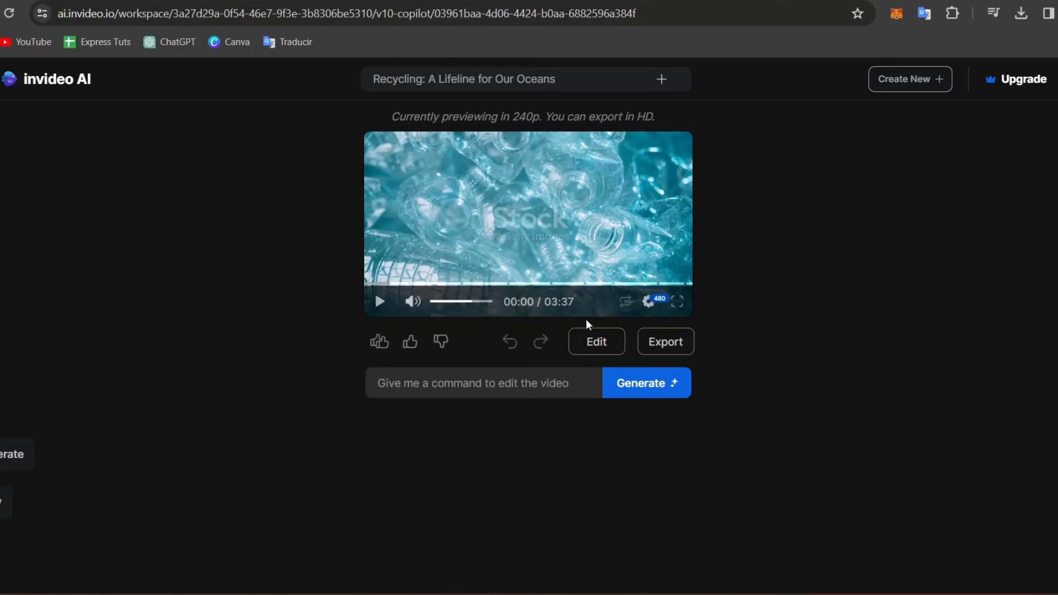
Step: Play the 3:37 'Recycling: A Lifeline for Our Oceans' video preview
click(379, 302)
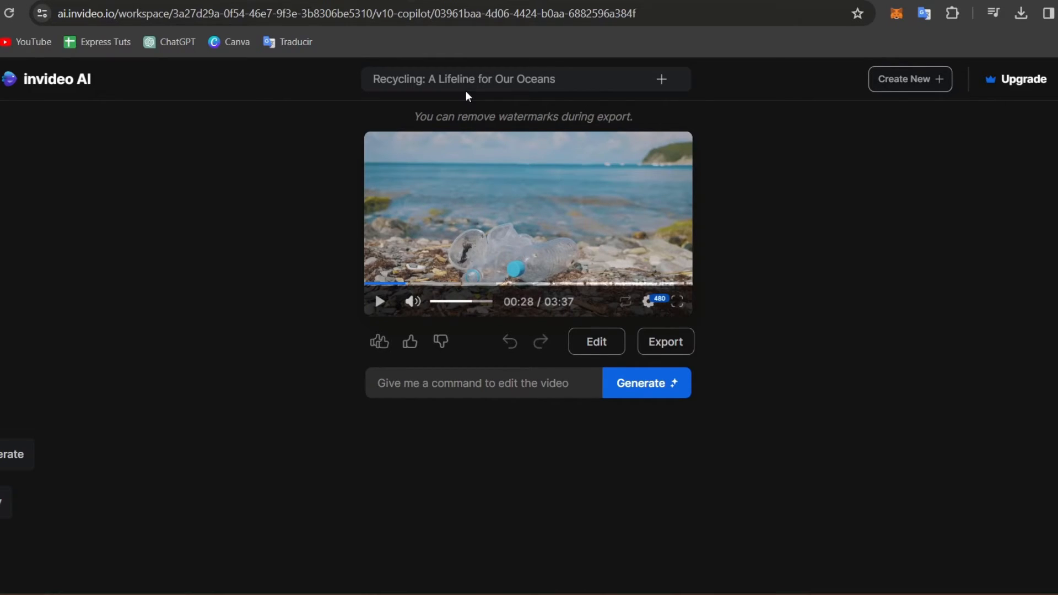
mouse_move(713, 104)
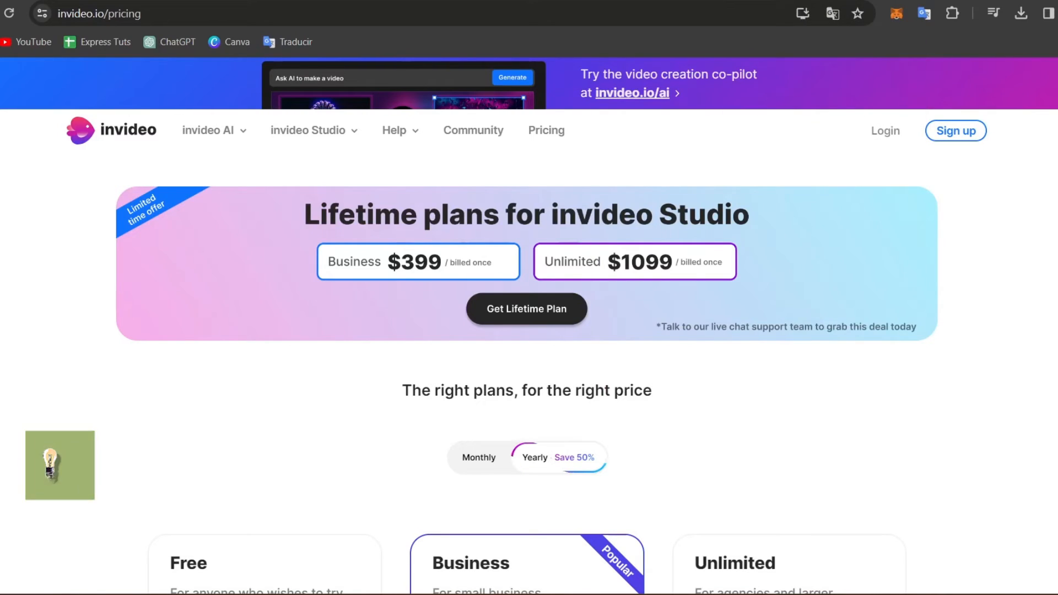
Step: Scroll invideo's pricing page down to the Free, Business and Unlimited plan cards
scroll(down, 3)
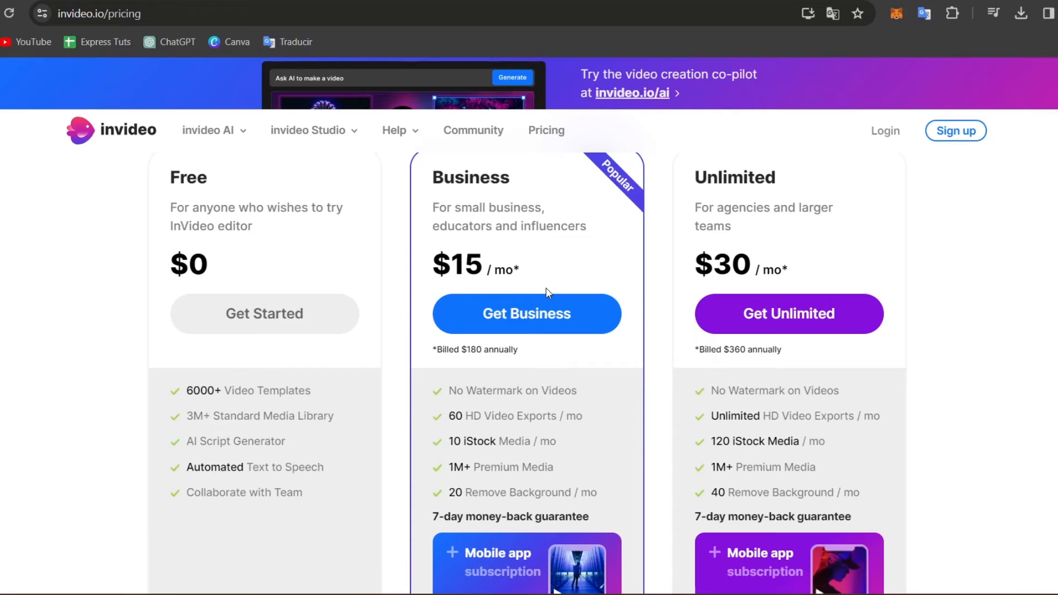
mouse_move(317, 274)
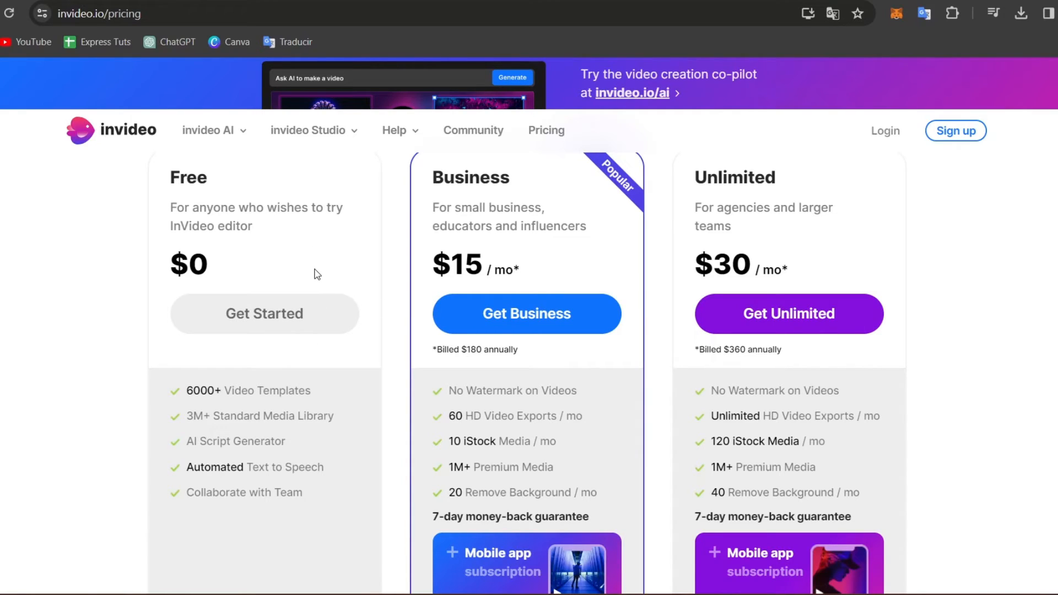
mouse_move(346, 274)
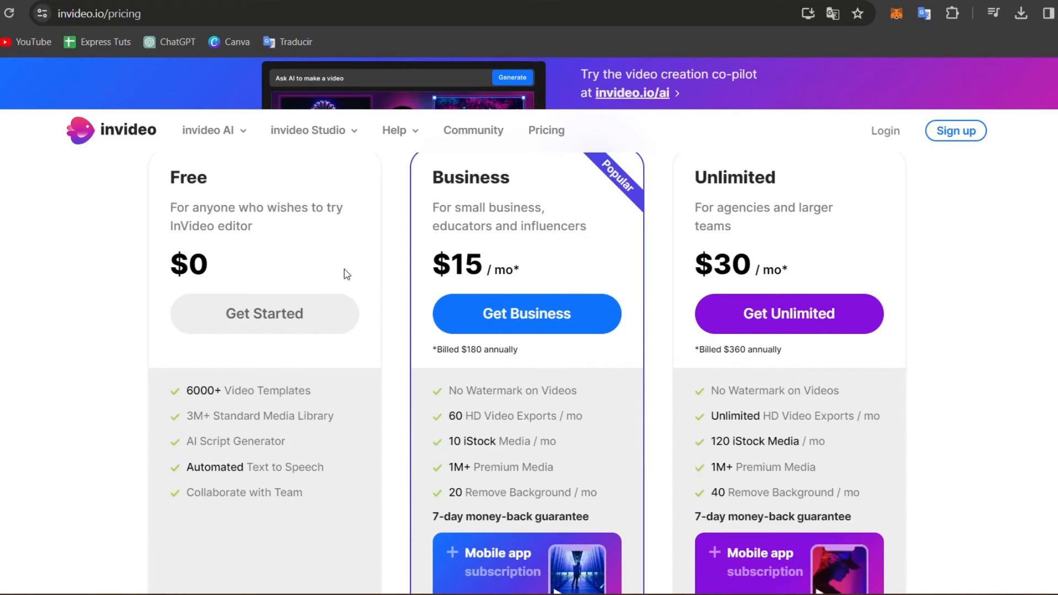
mouse_move(427, 195)
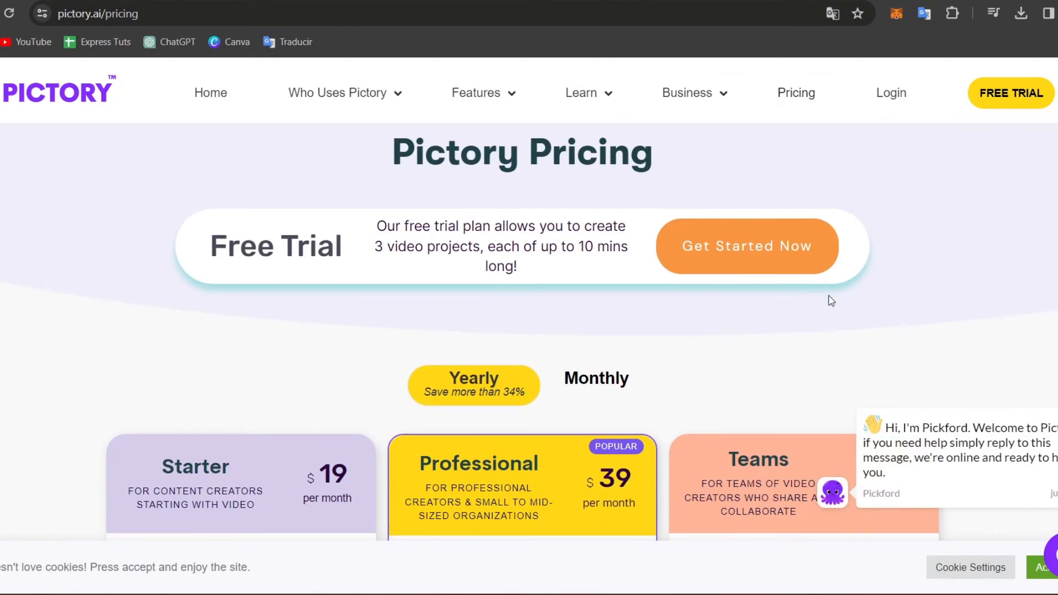
Step: Highlight Starter's users-per-account, text-to-speech AI voices and Brand Kit lines on Pictory pricing
scroll(down, 3)
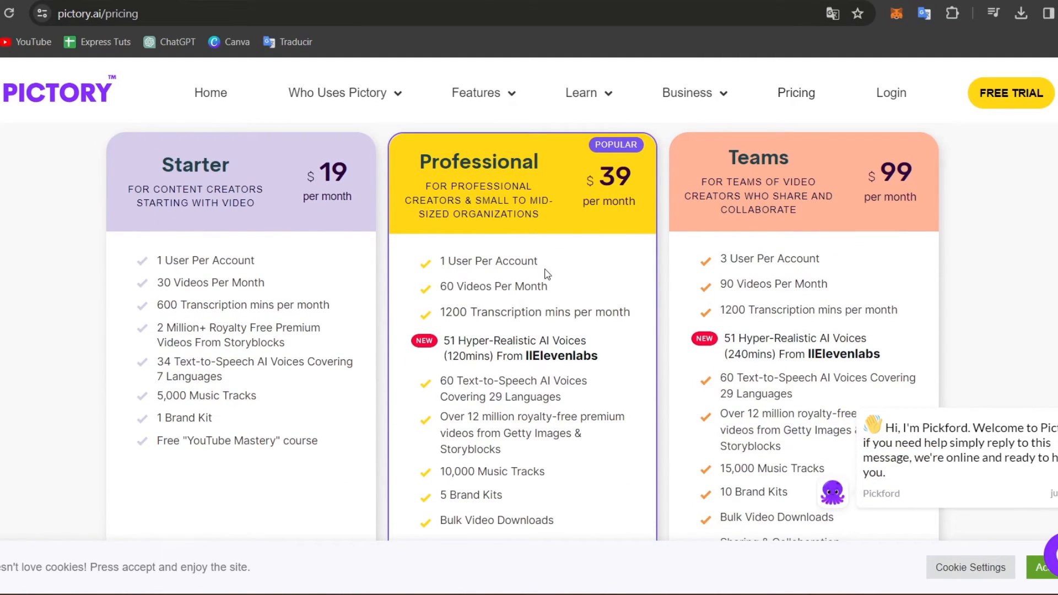
mouse_move(597, 264)
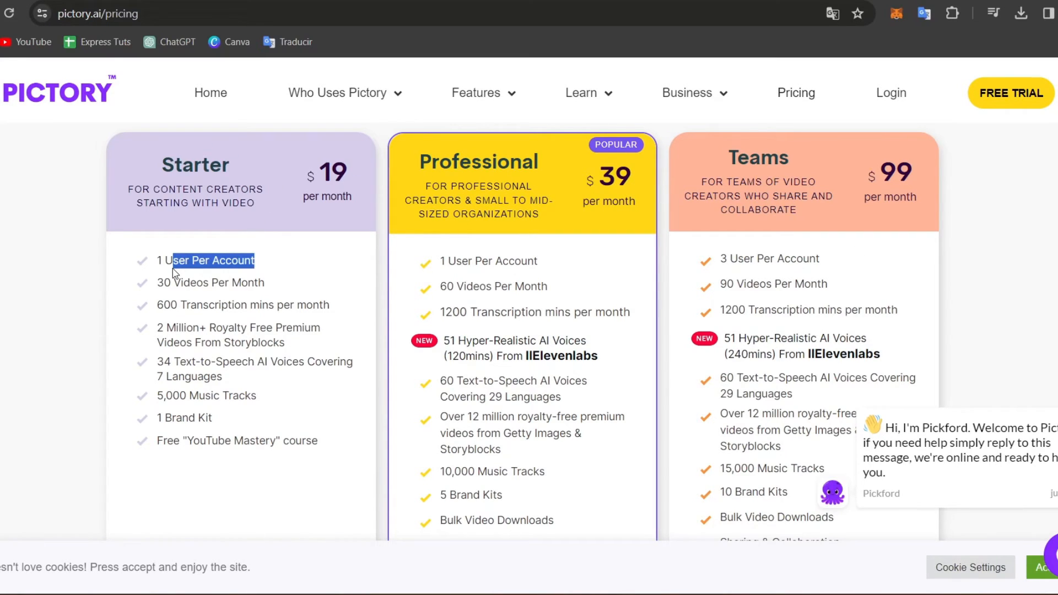
double_click(217, 283)
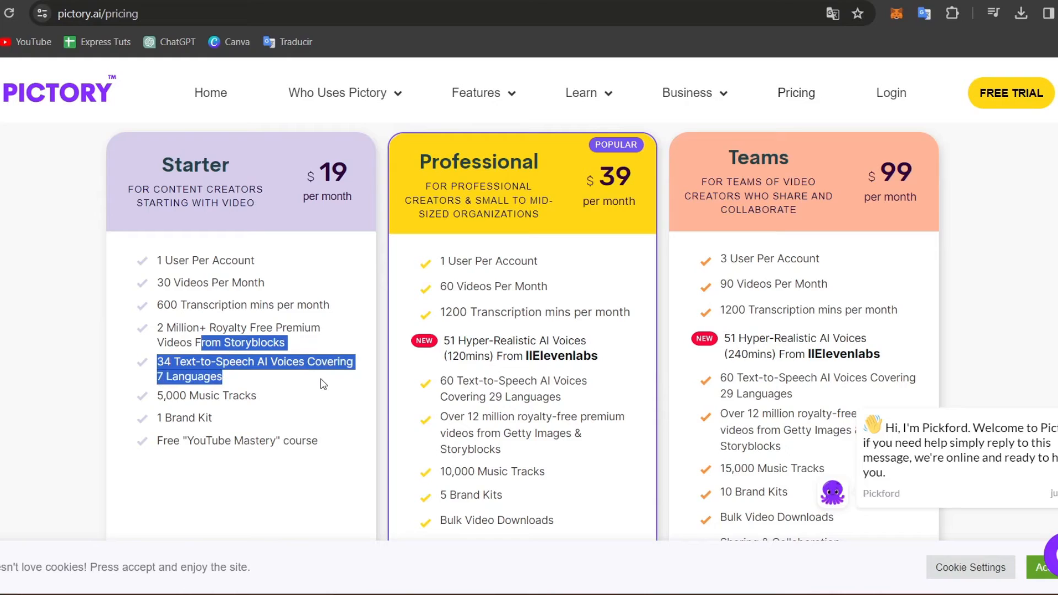
click(185, 418)
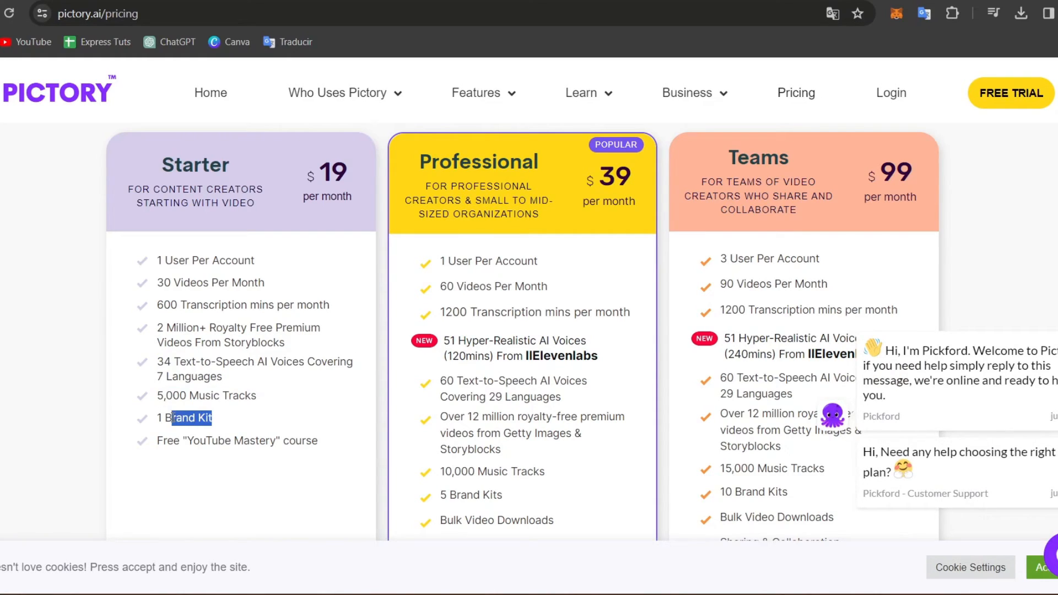
double_click(249, 441)
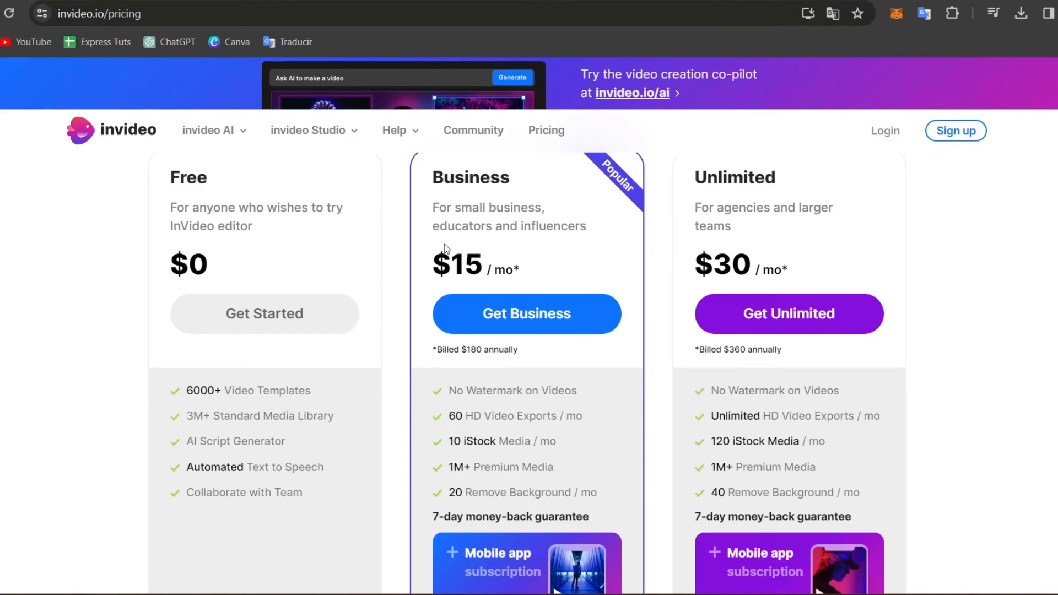
Step: Review invideo's Business plan features and the Free, Business and Unlimited comparison table
scroll(down, 3)
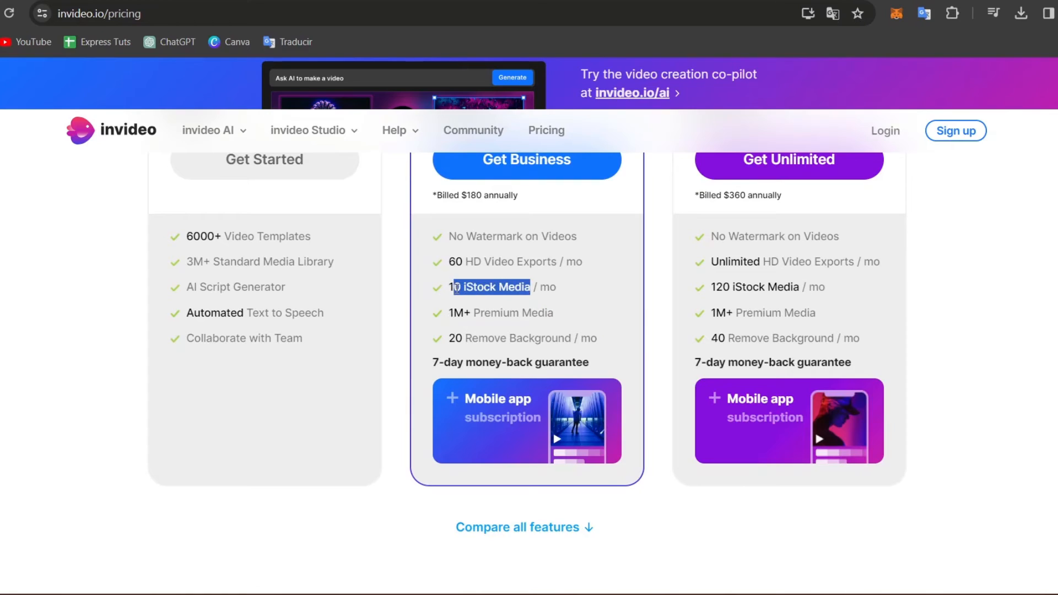
mouse_move(629, 267)
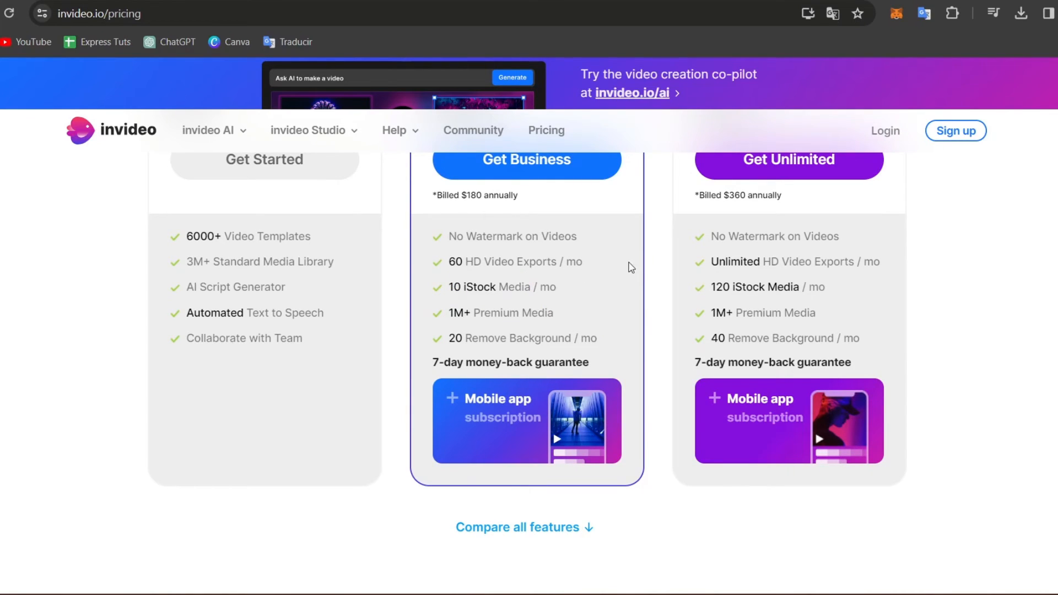
double_click(522, 262)
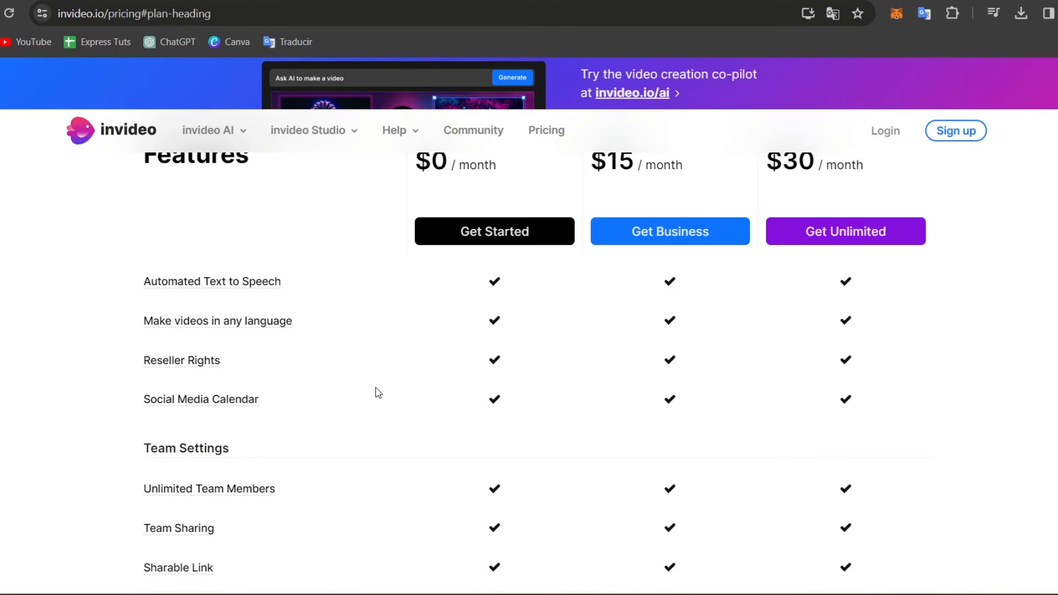
scroll(up, 3)
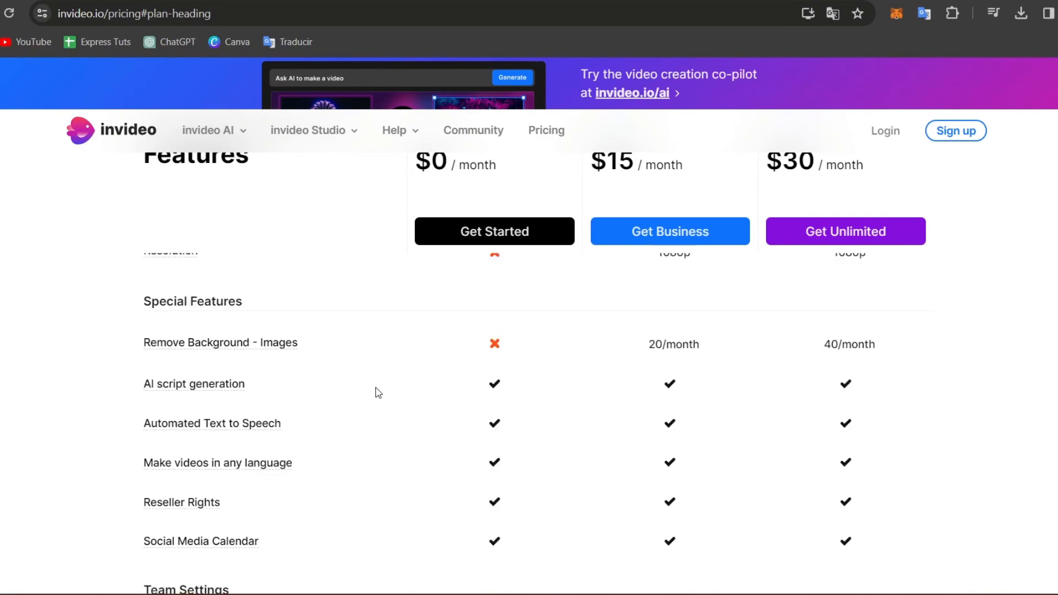
scroll(up, 3)
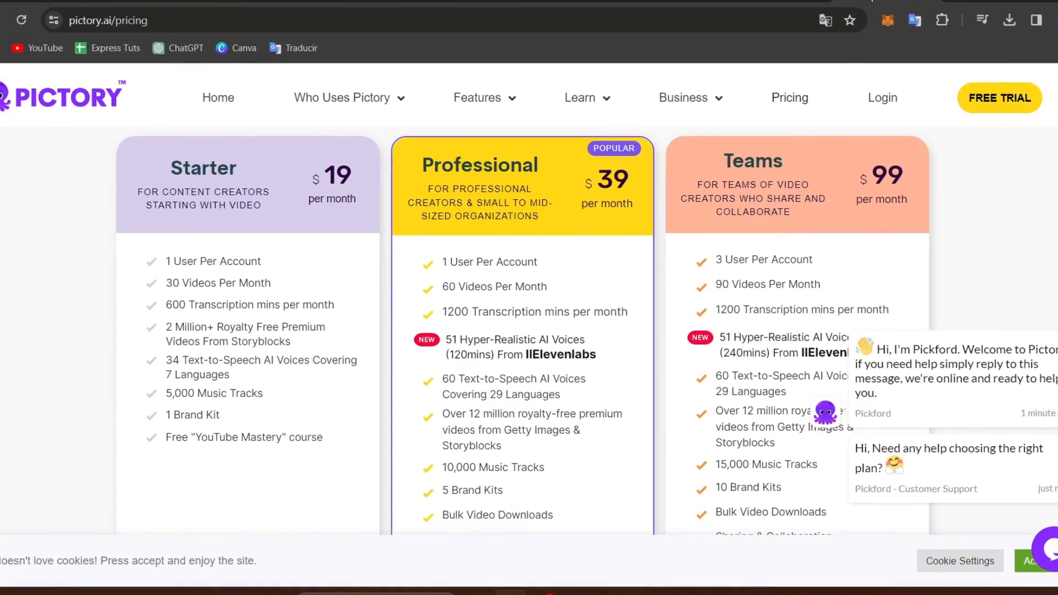
Step: Alternate three times between invideo's plan comparison table and Pictory's recycling article storyboard, ending on Pictory
click(758, 13)
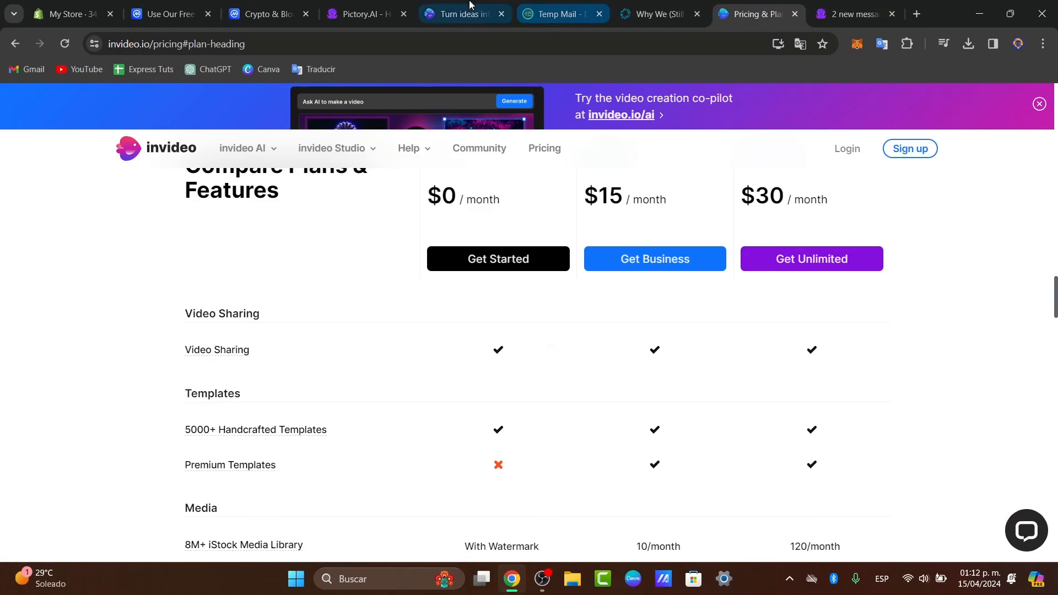
click(364, 14)
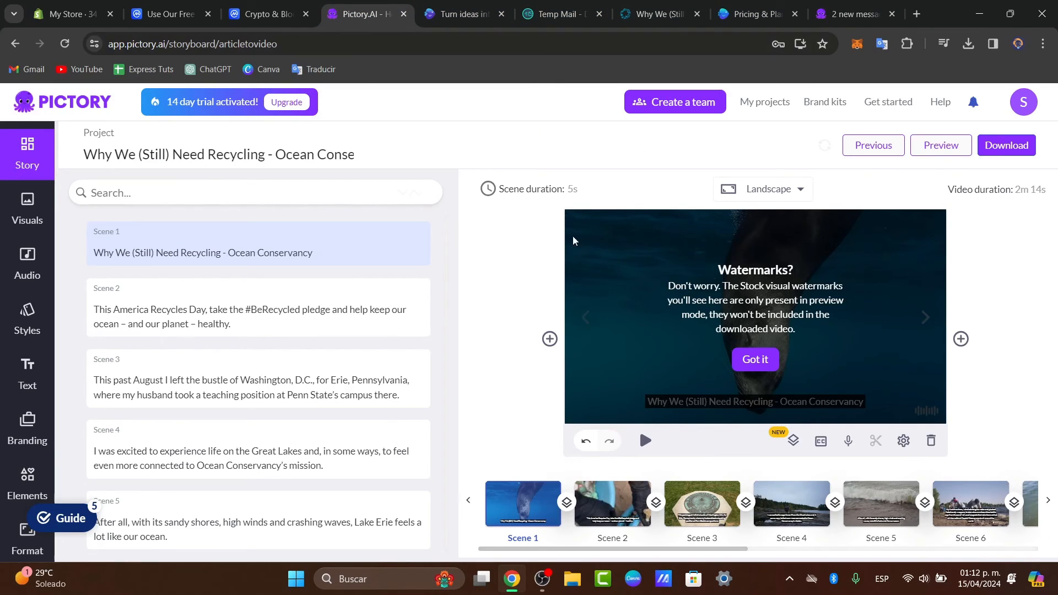
click(756, 13)
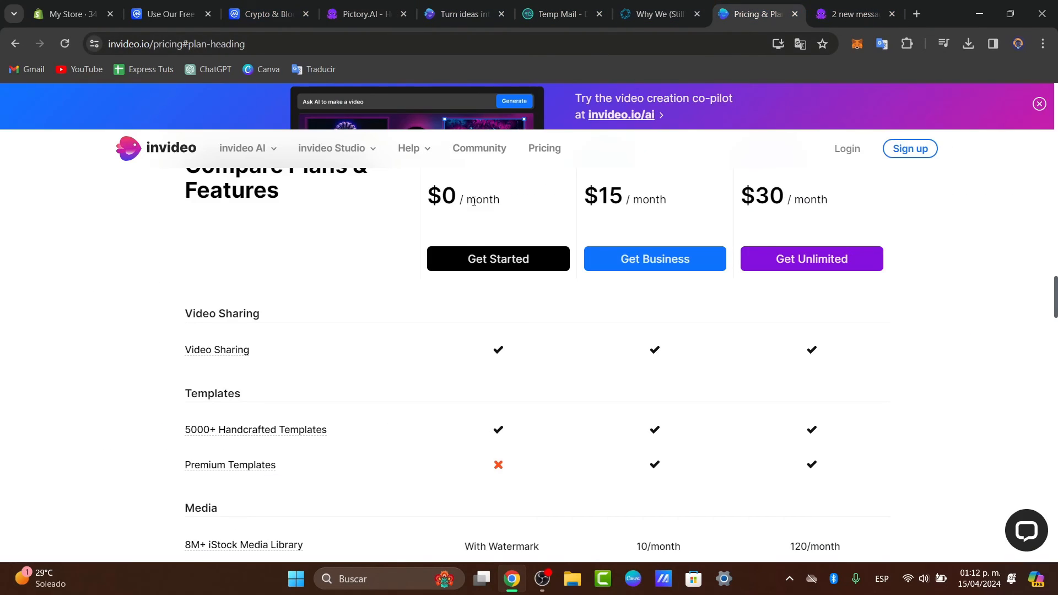
click(364, 13)
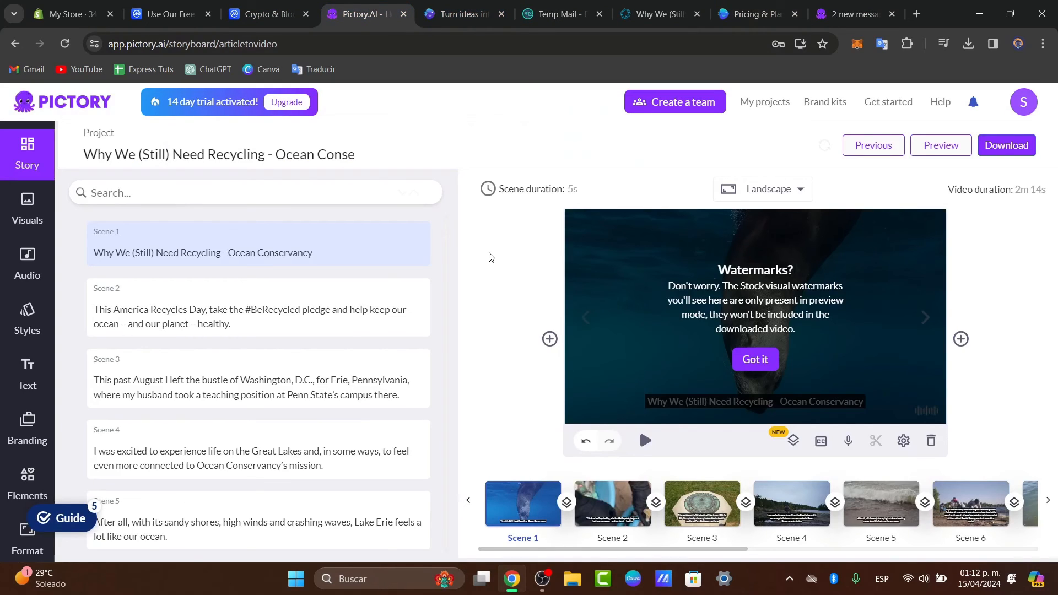
mouse_move(916, 5)
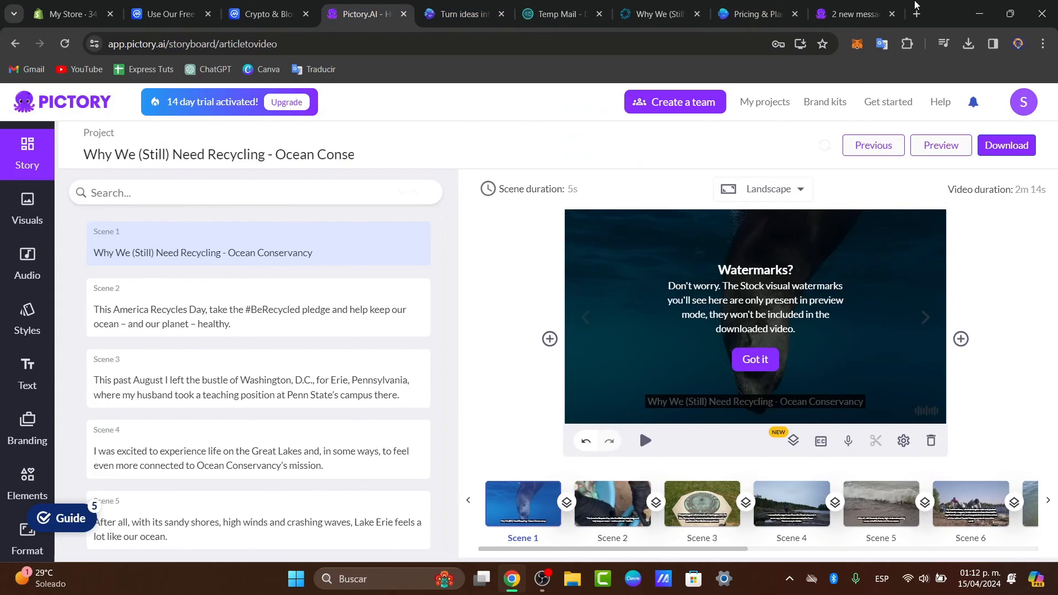
click(754, 13)
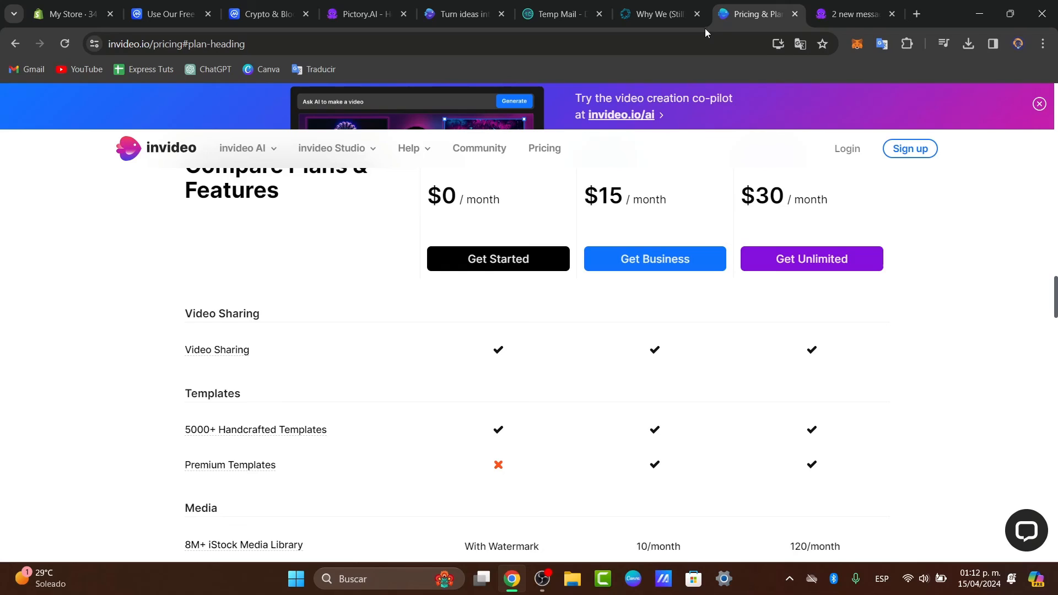
click(364, 13)
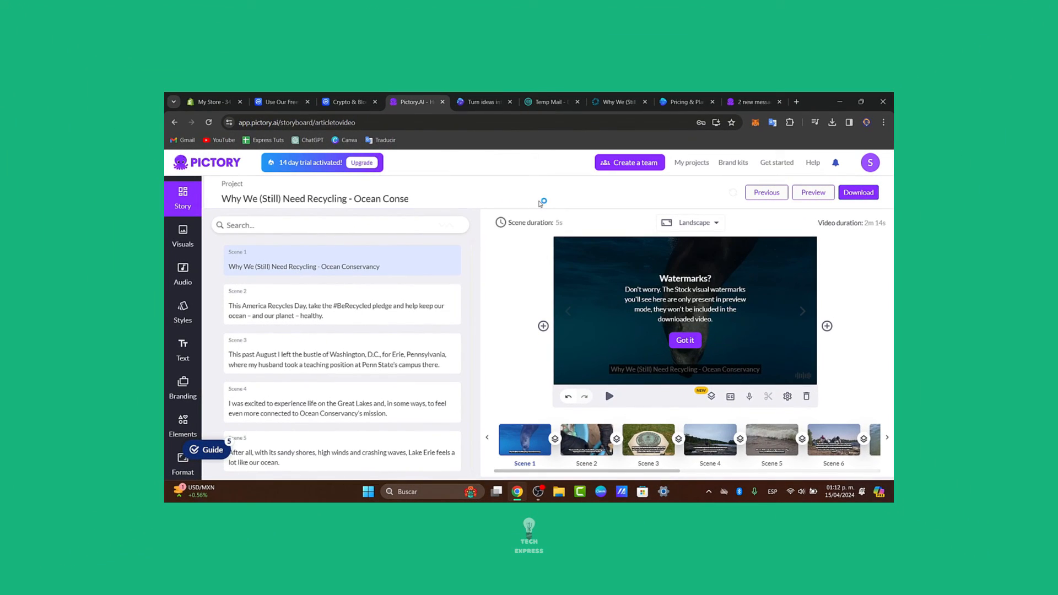
mouse_move(539, 203)
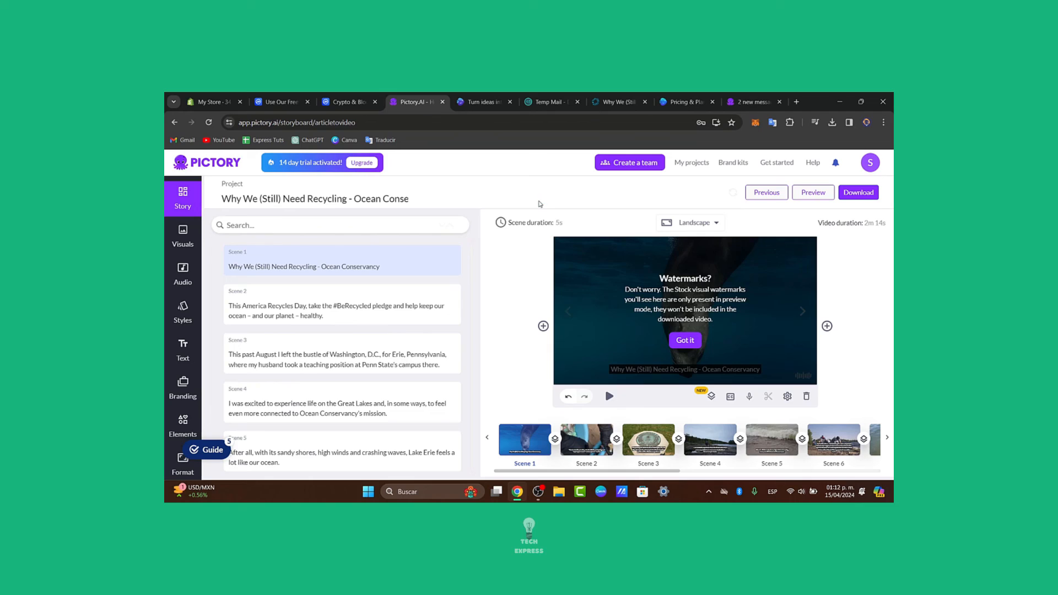